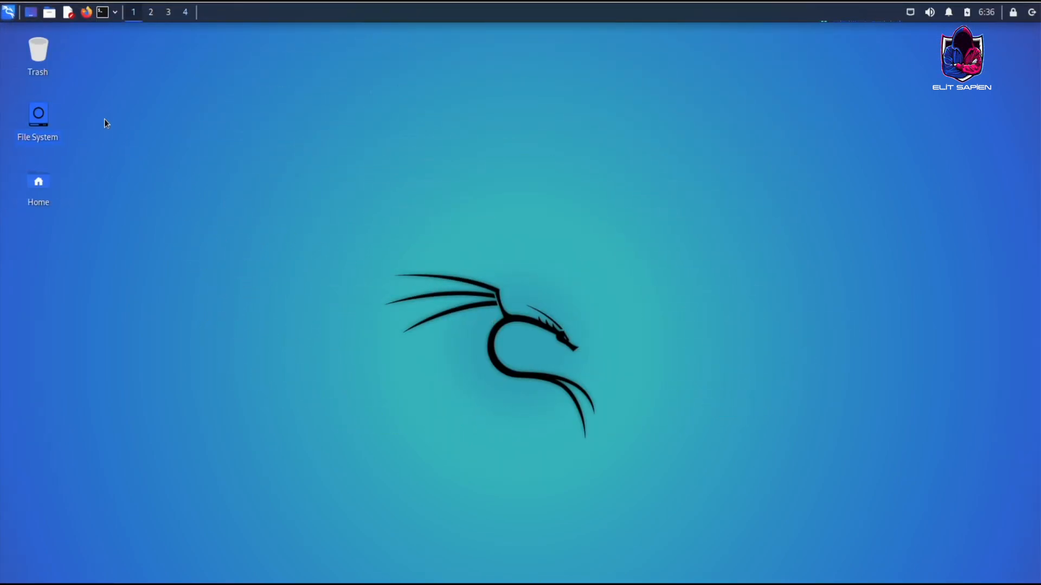
Launch crunch from the Whisker menu's 05 - Password Attacks category
click(9, 12)
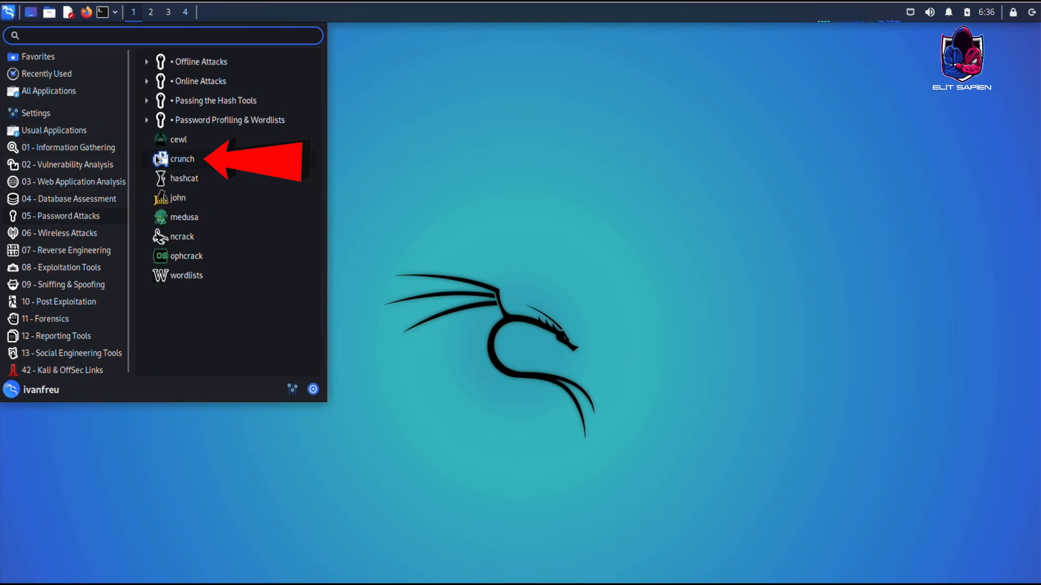
click(182, 159)
text(man crunch)
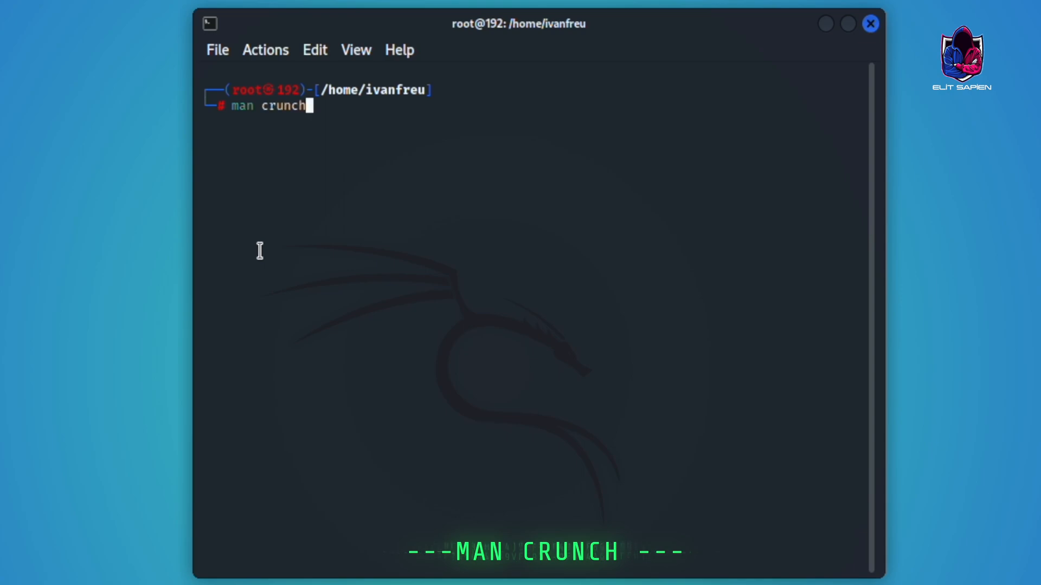
Open the crunch man page and read through its options down to Example 17
key(Return)
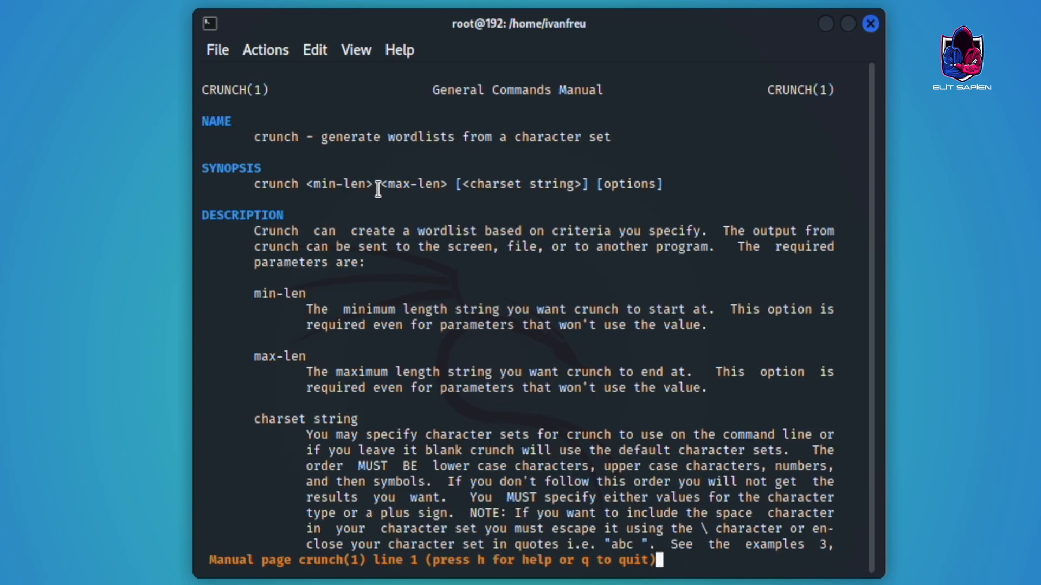
scroll(down, 3)
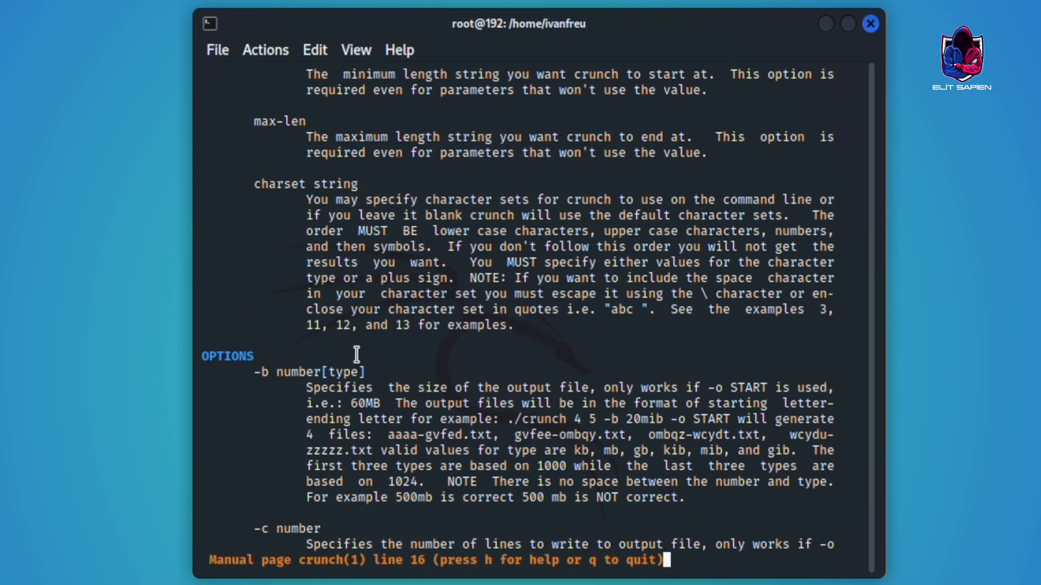
scroll(down, 3)
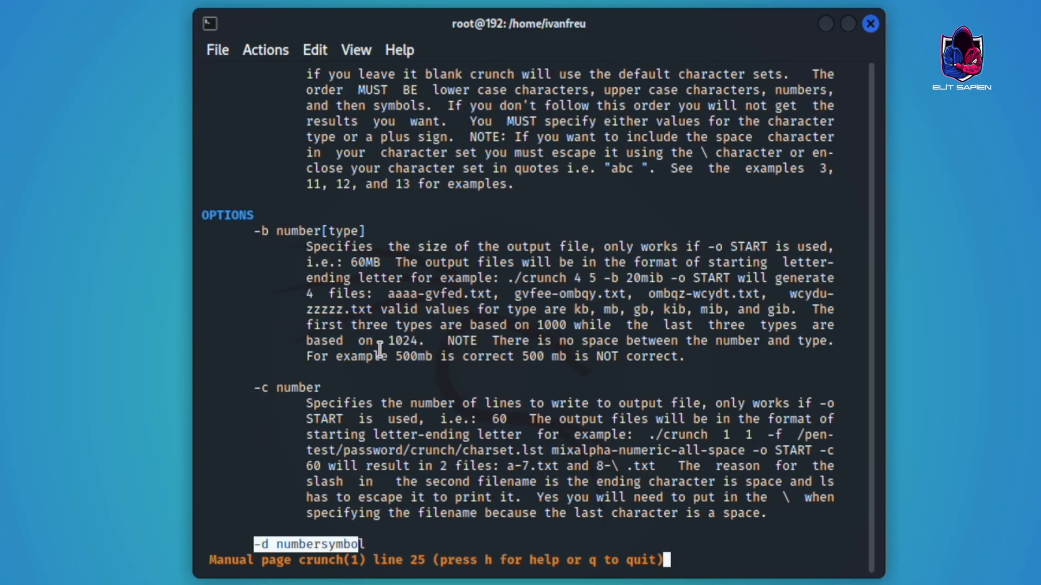
scroll(down, 3)
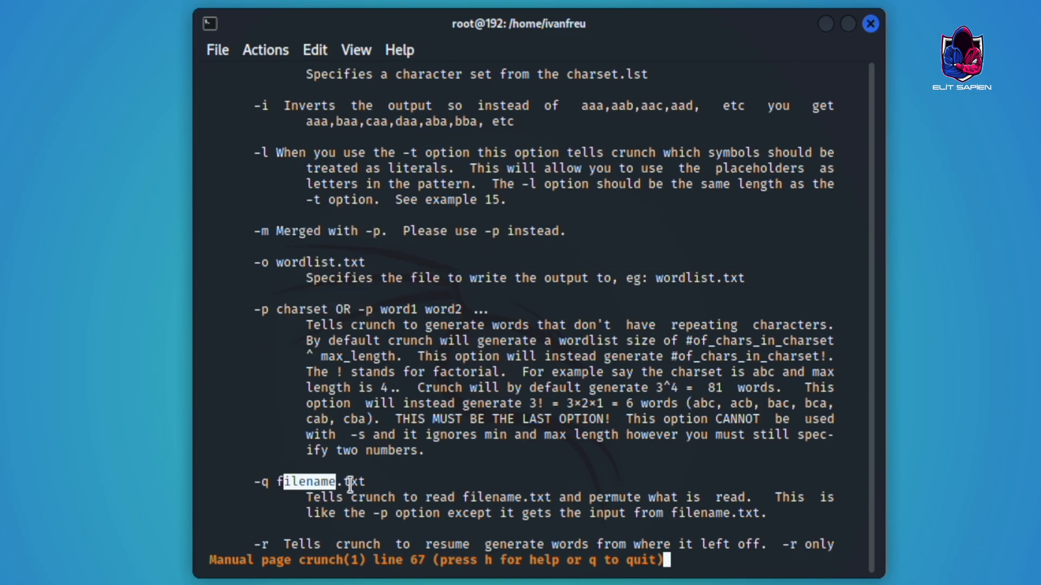
scroll(down, 3)
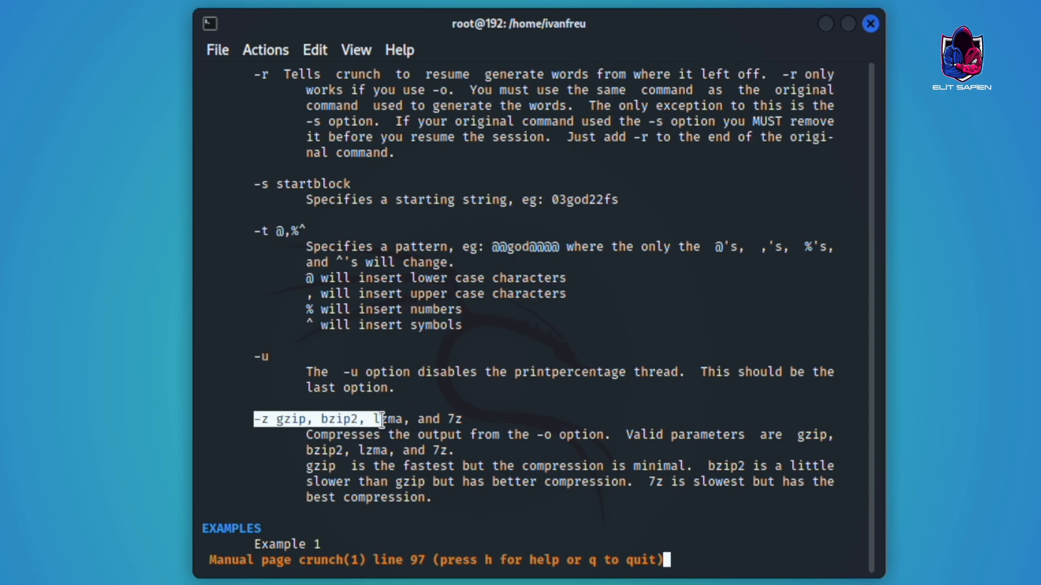
scroll(down, 3)
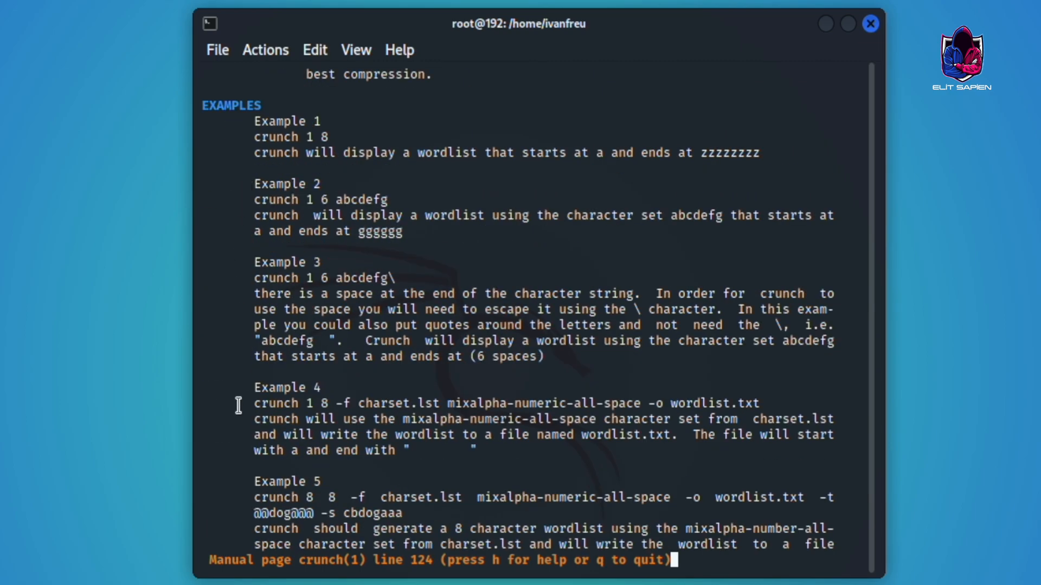
scroll(down, 3)
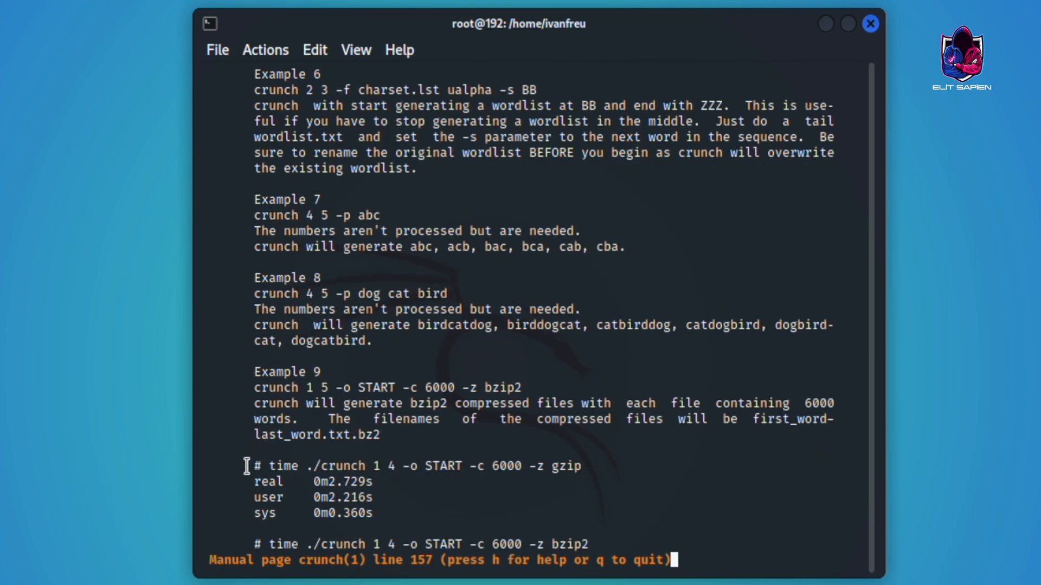
scroll(down, 3)
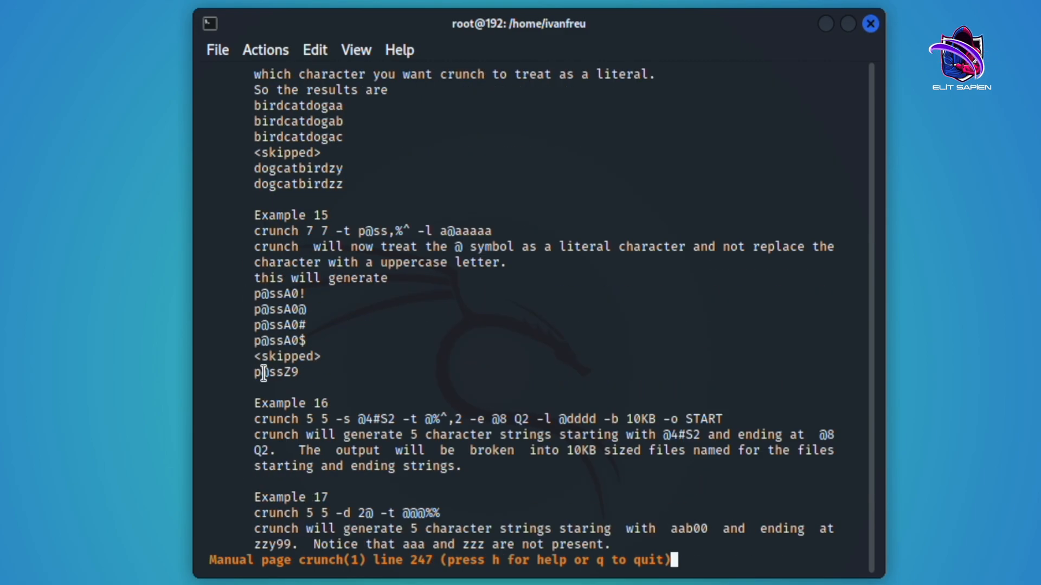
Quit the manual and run 'crunch 1 4 selo' to print 340 combinations
key(q)
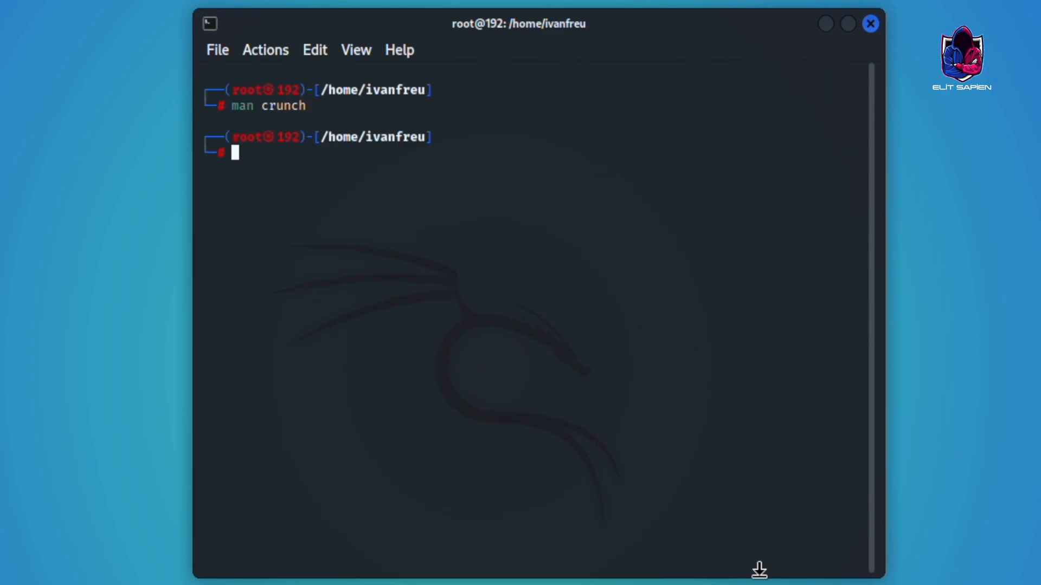
mouse_move(287, 151)
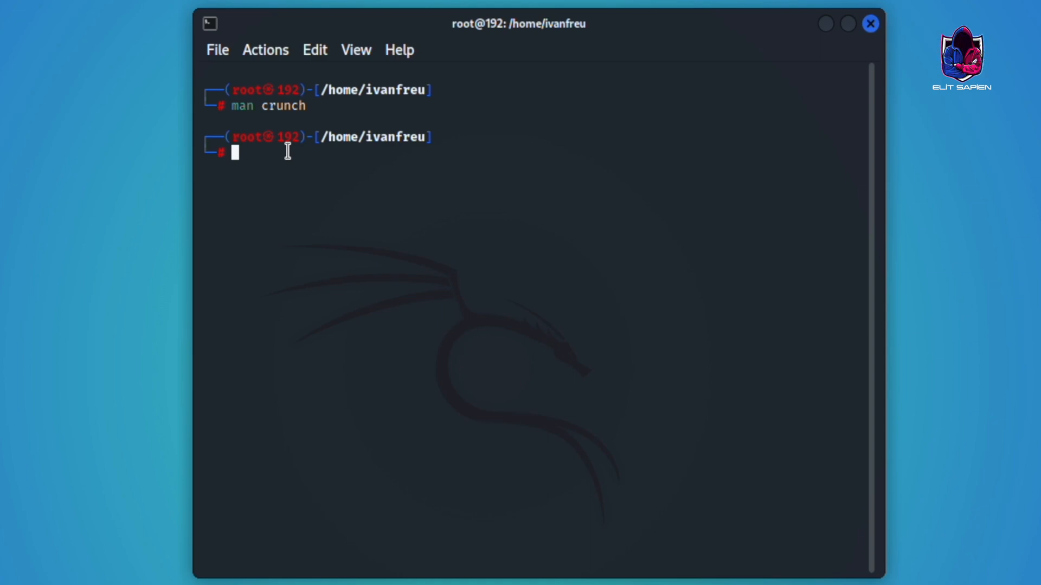
text(clear)
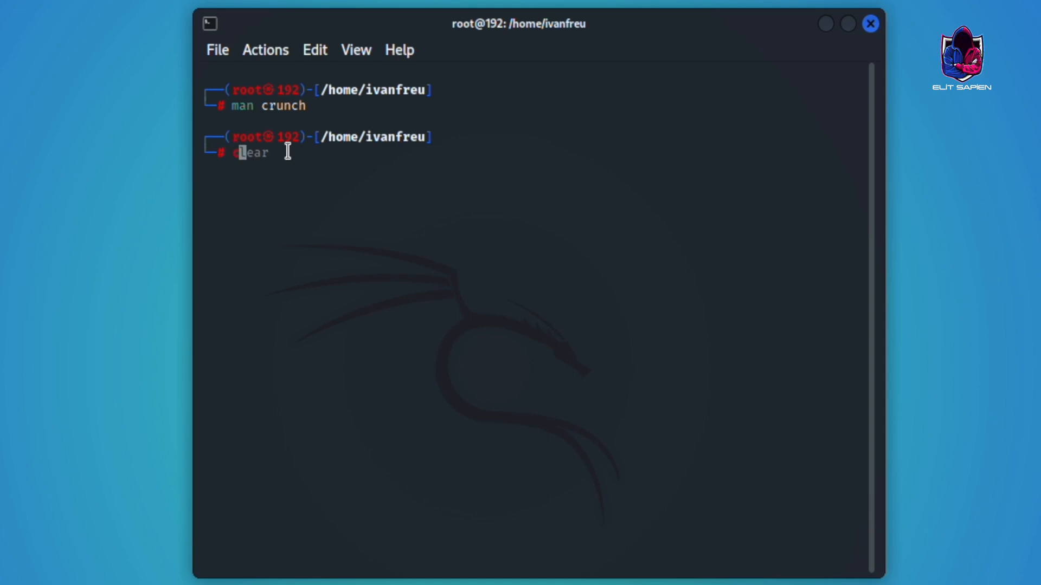
text(crunch)
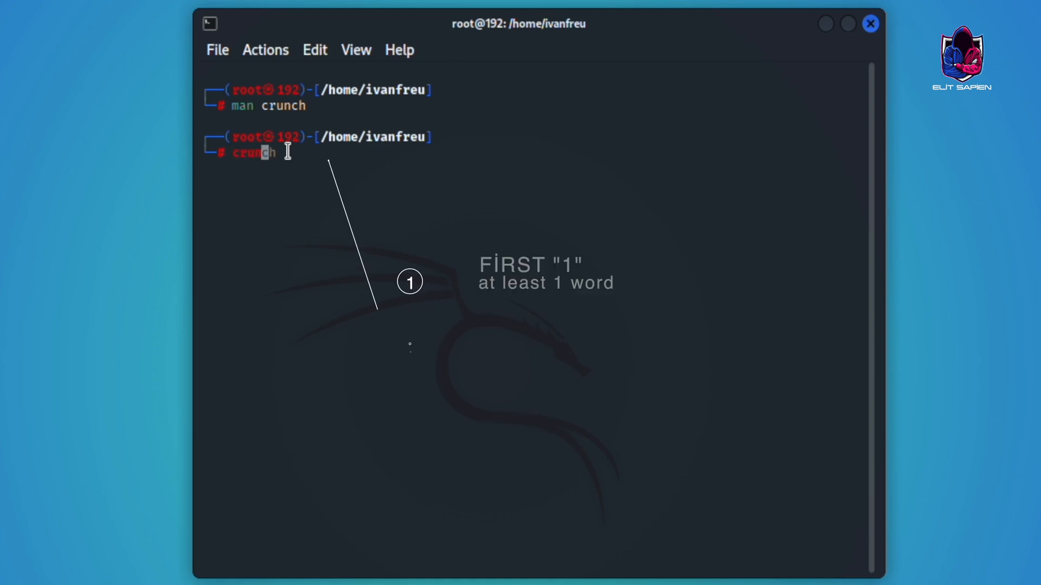
text(1)
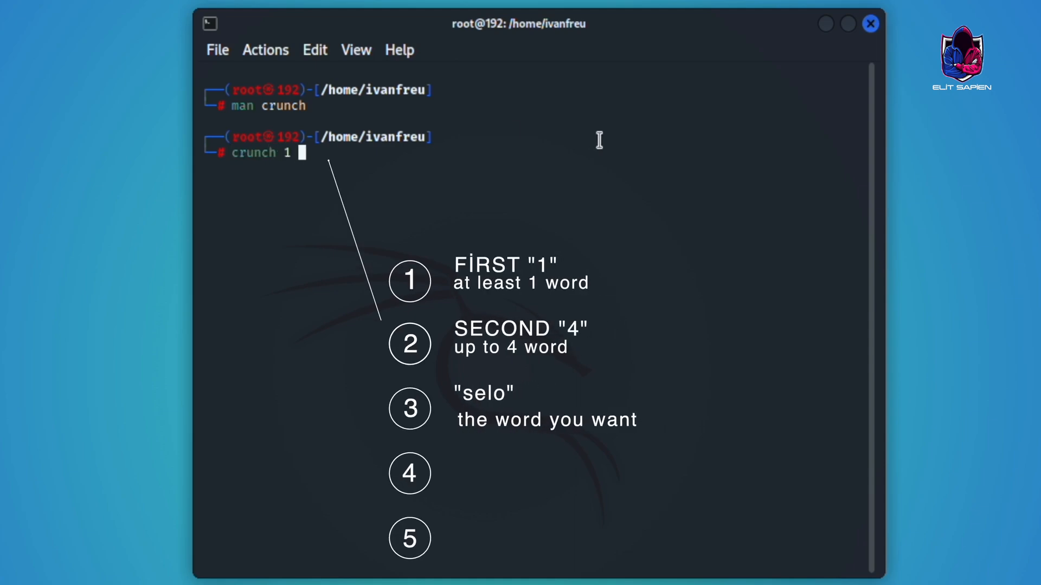
text(4 selo)
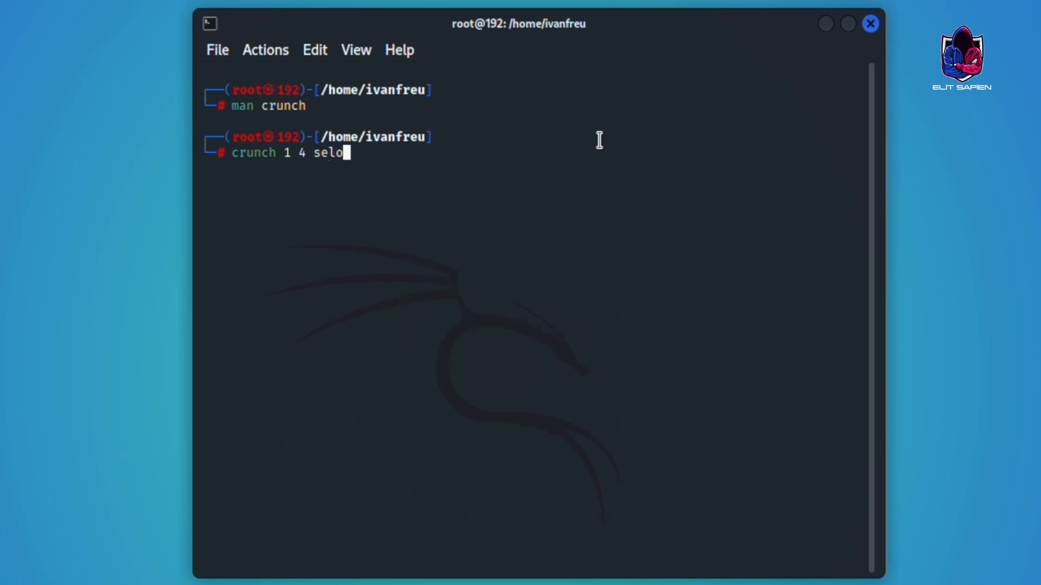
key(Return)
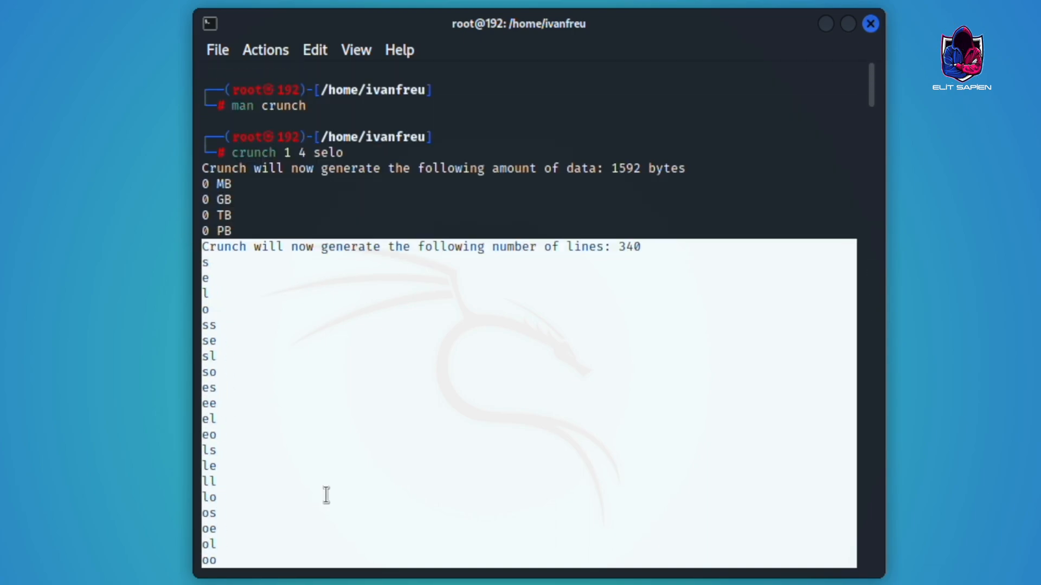
text(clear)
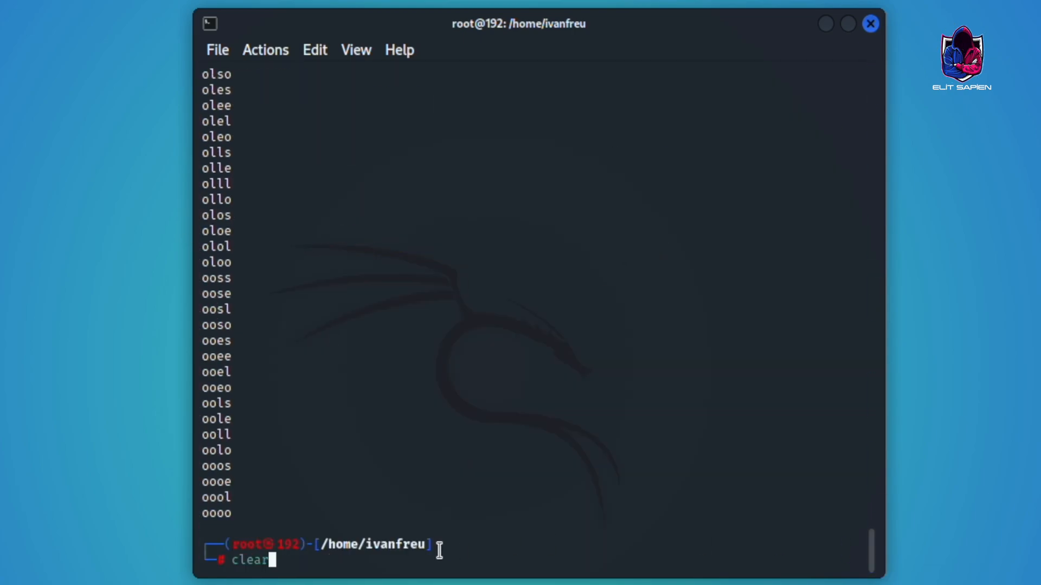
Clear the screen and run 'crunch 1 4 selo -o test.txt' to save the wordlist
key(Return)
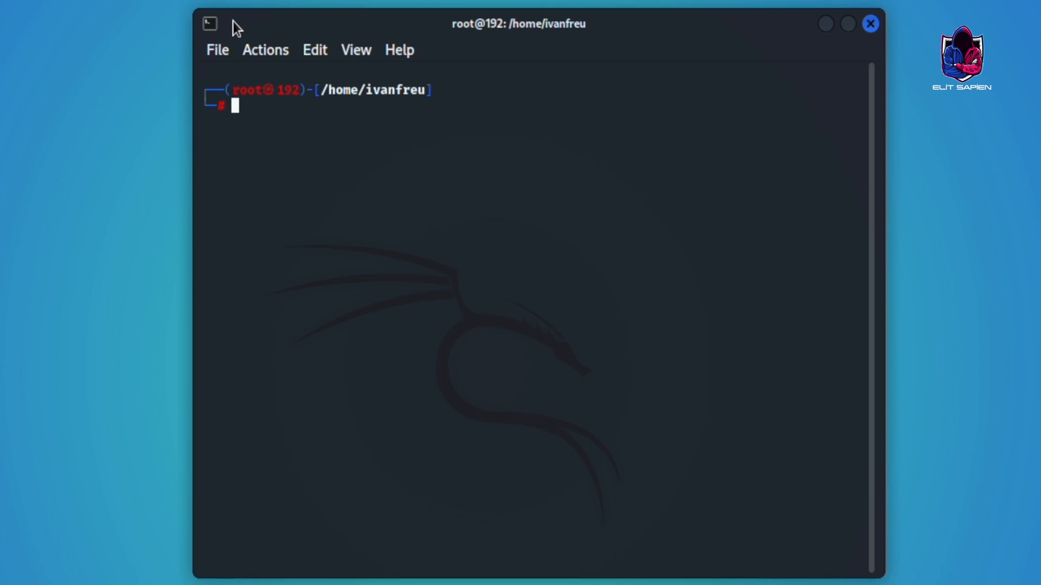
text(crunch 1 4 selo)
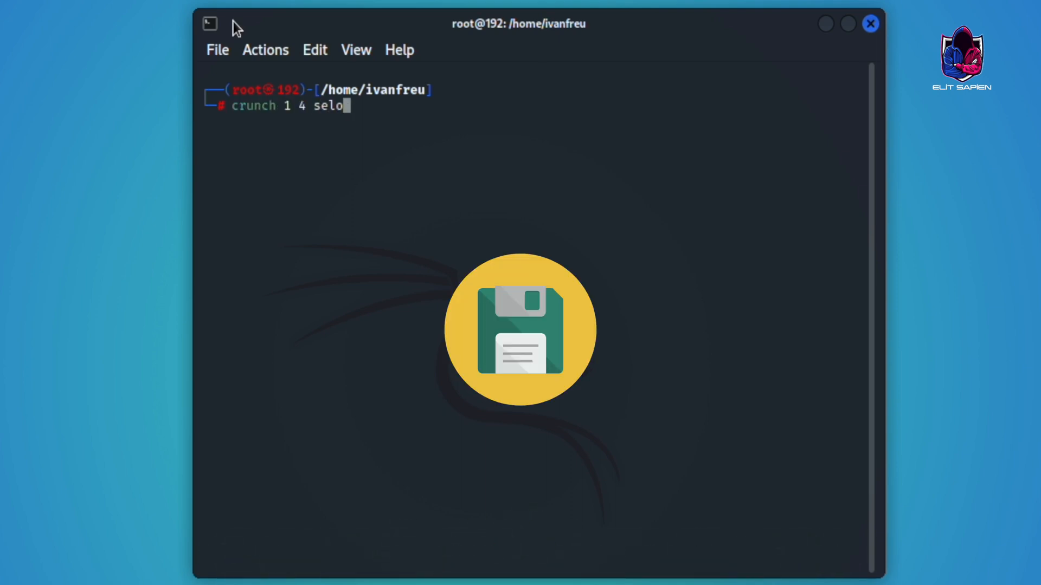
text(-o)
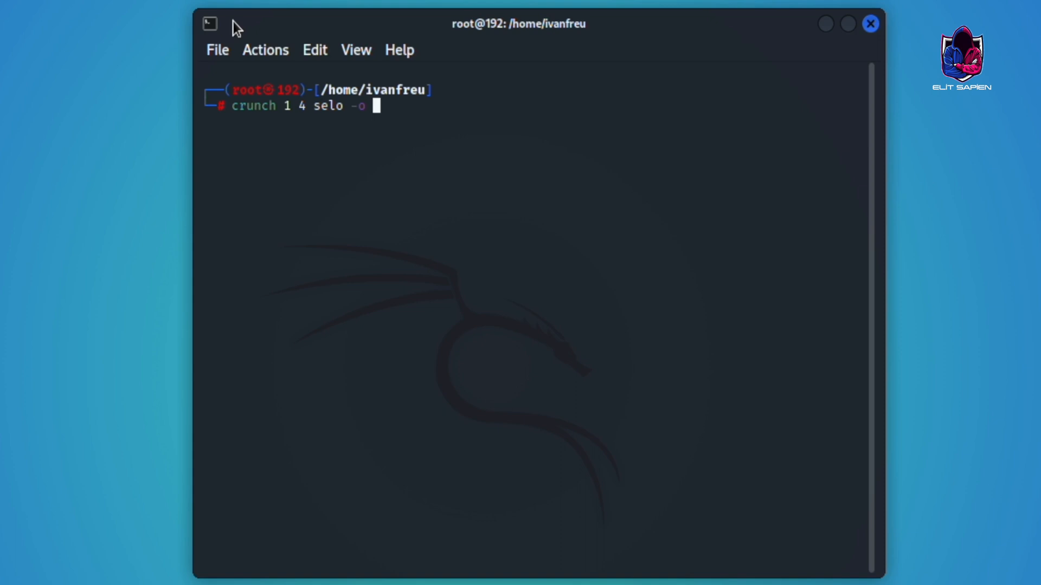
text(test.)
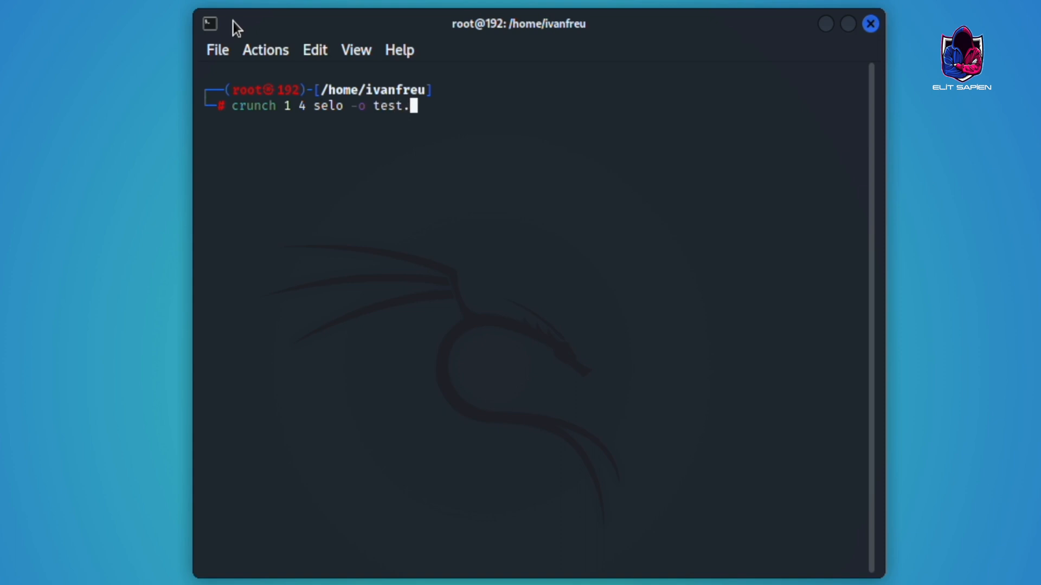
text(txt)
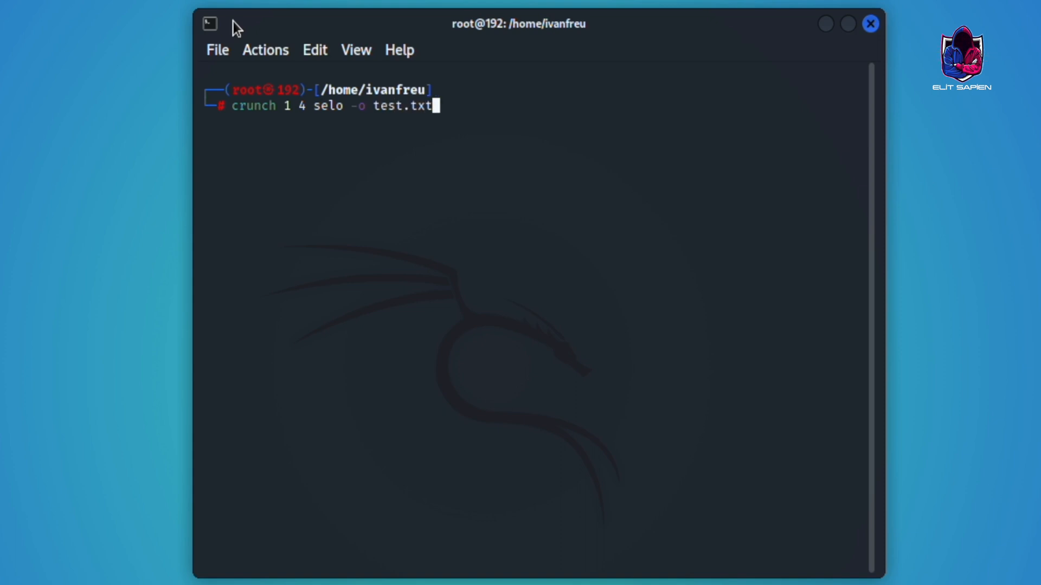
key(Return)
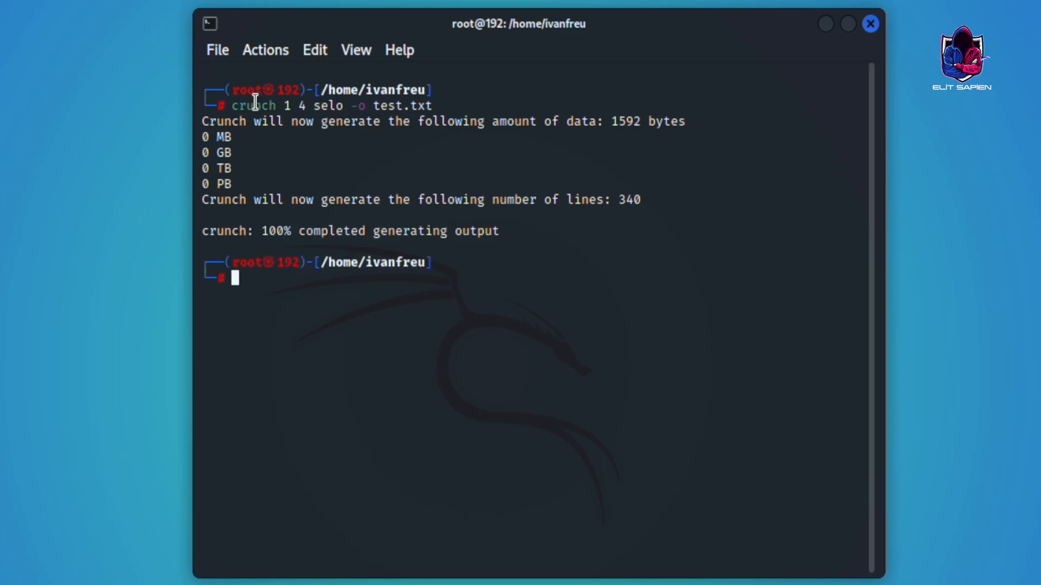
mouse_move(358, 127)
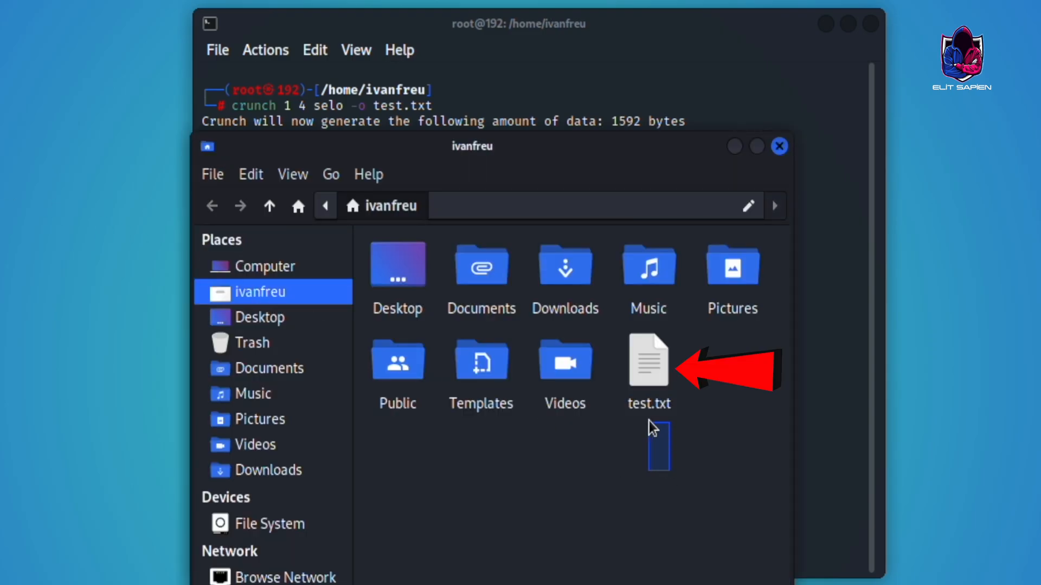
Open test.txt from the home folder and scroll through the selo combinations
click(648, 360)
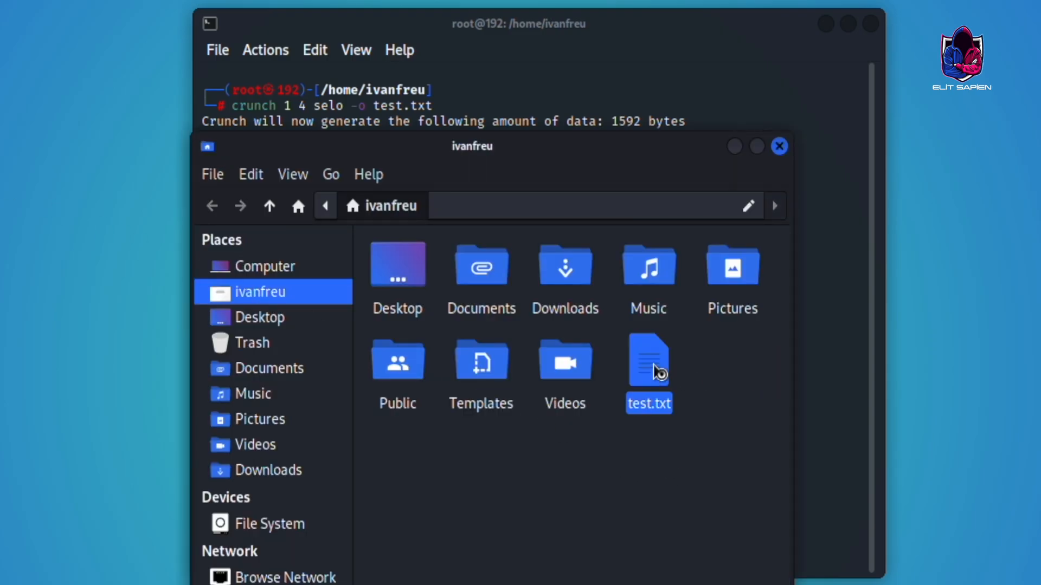
double_click(648, 360)
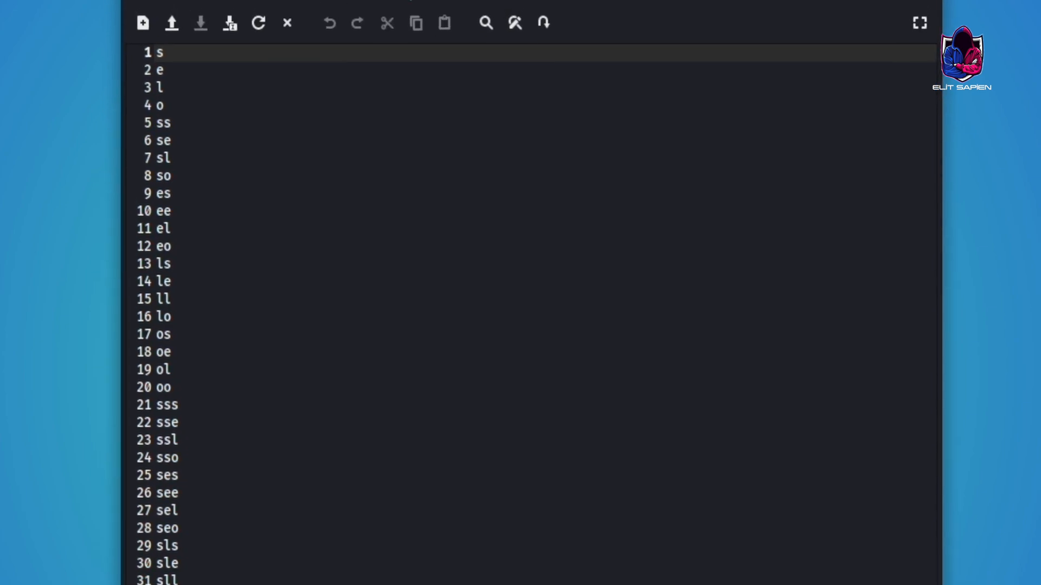
scroll(down, 3)
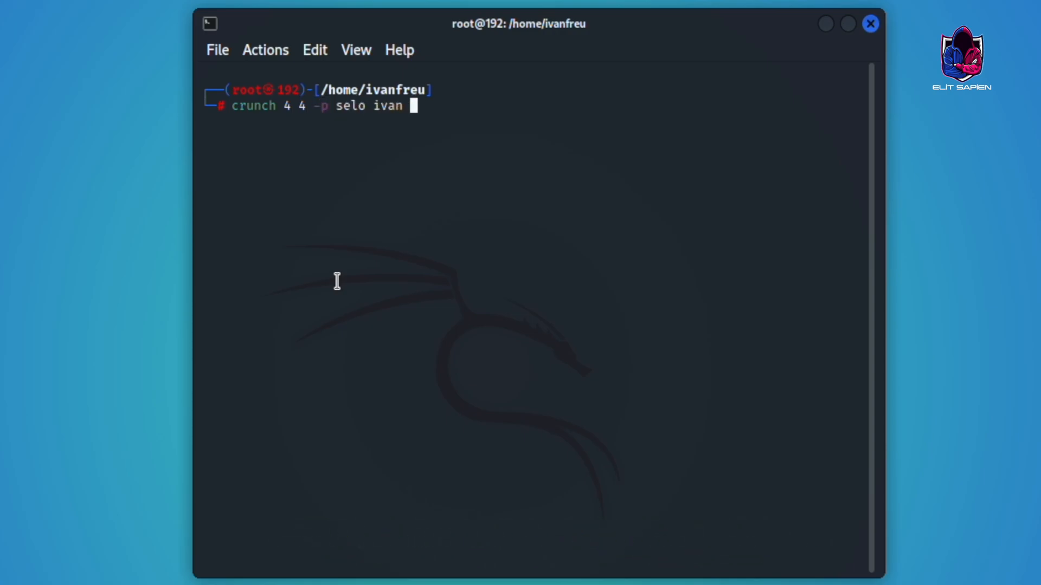
Run 'crunch 4 4 -p selo ivan testing 2022' for 24 permutations, then clear
text(testing 2022)
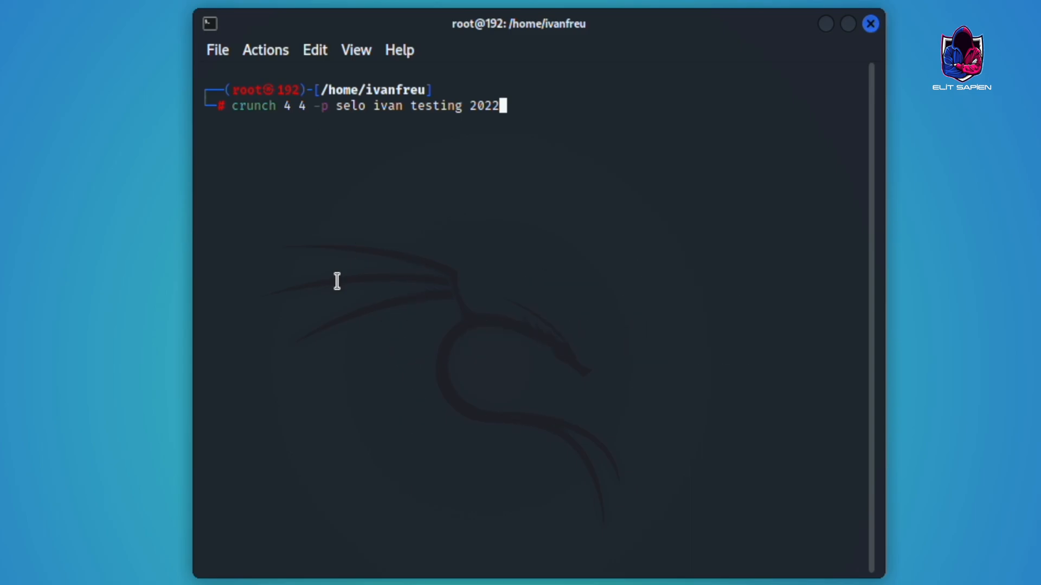
key(Return)
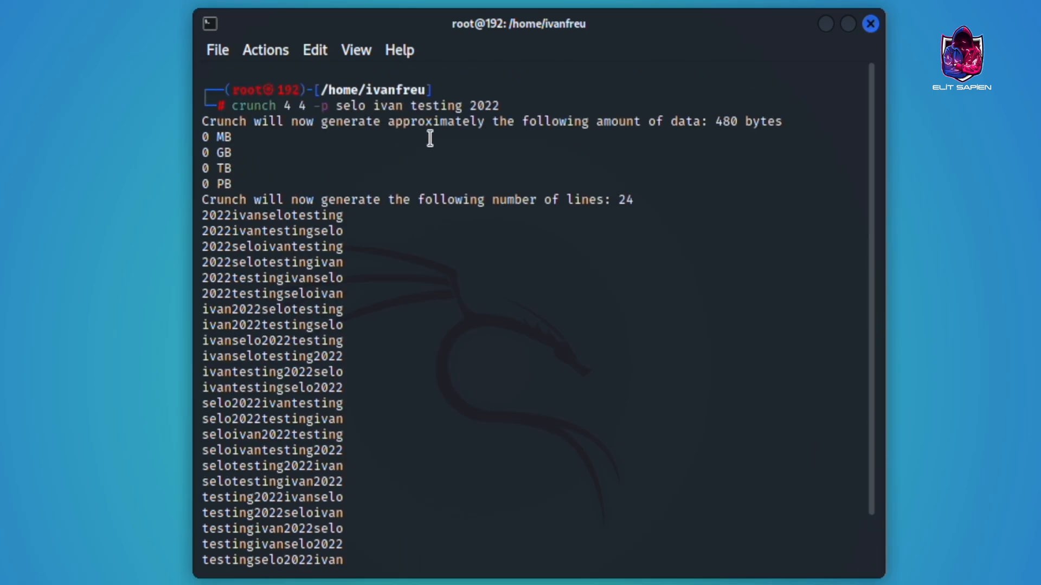
mouse_move(511, 153)
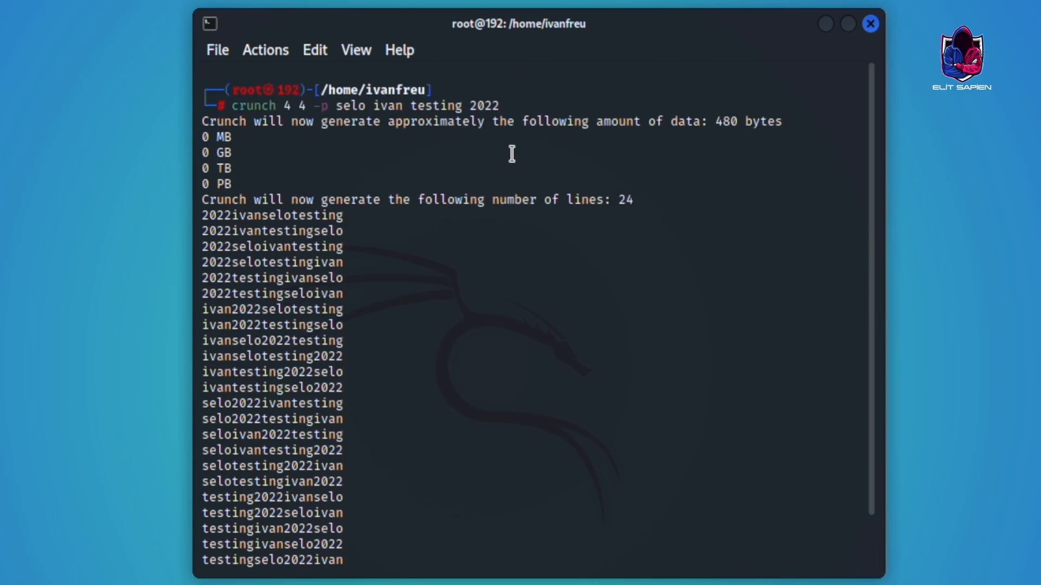
text(clear)
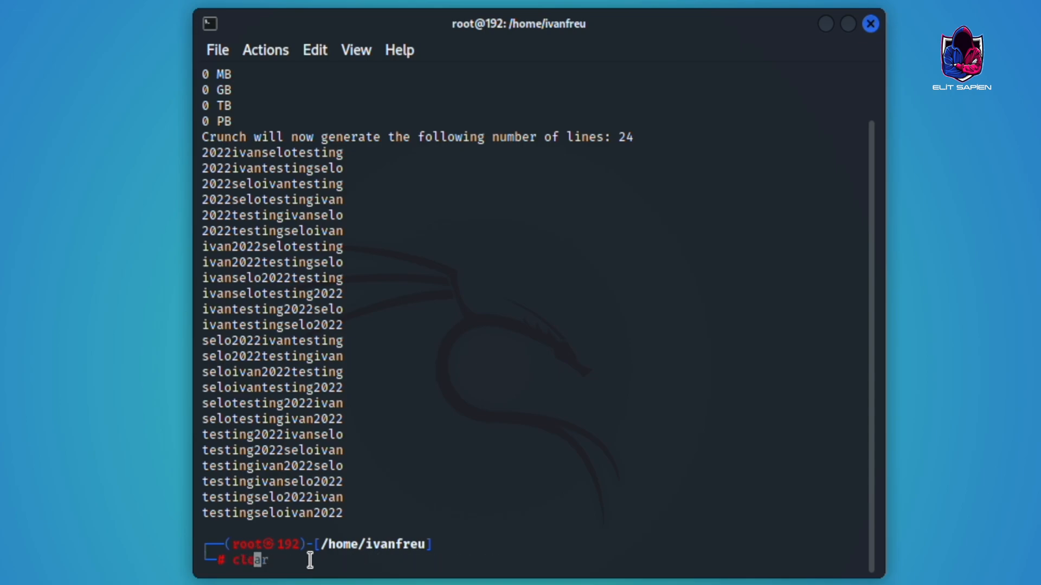
key(Return)
text(crunc)
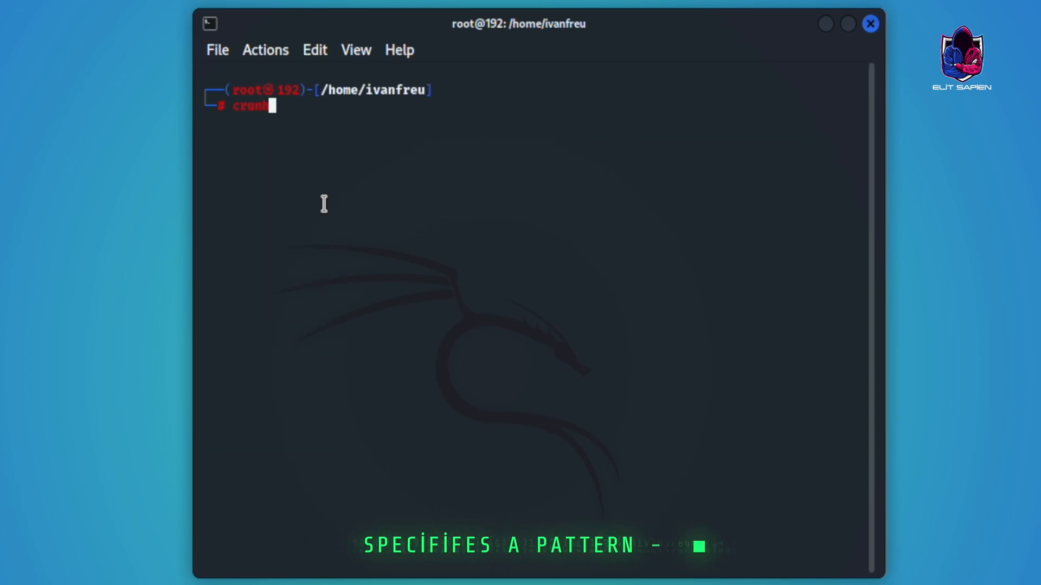
Generate five-character words with 'crunch 5 5 ivan -t 1@,%^', then clear the screen
text(5)
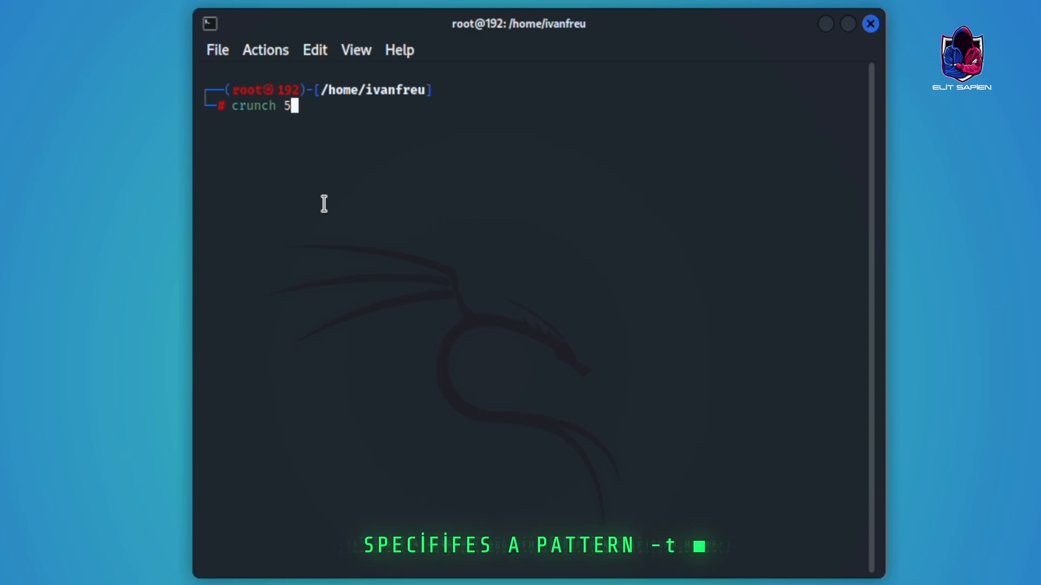
text(5)
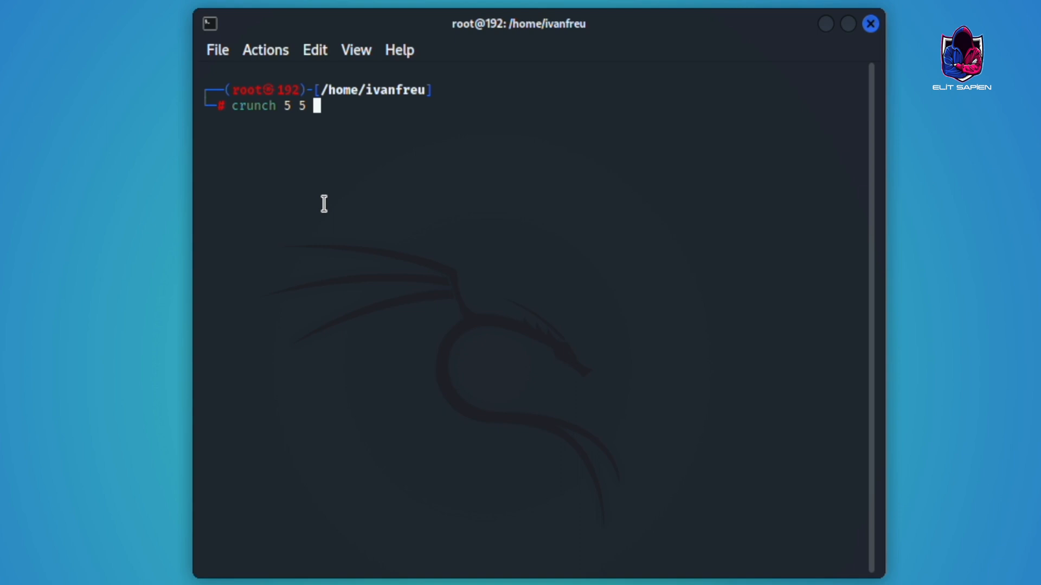
text(ivan -t)
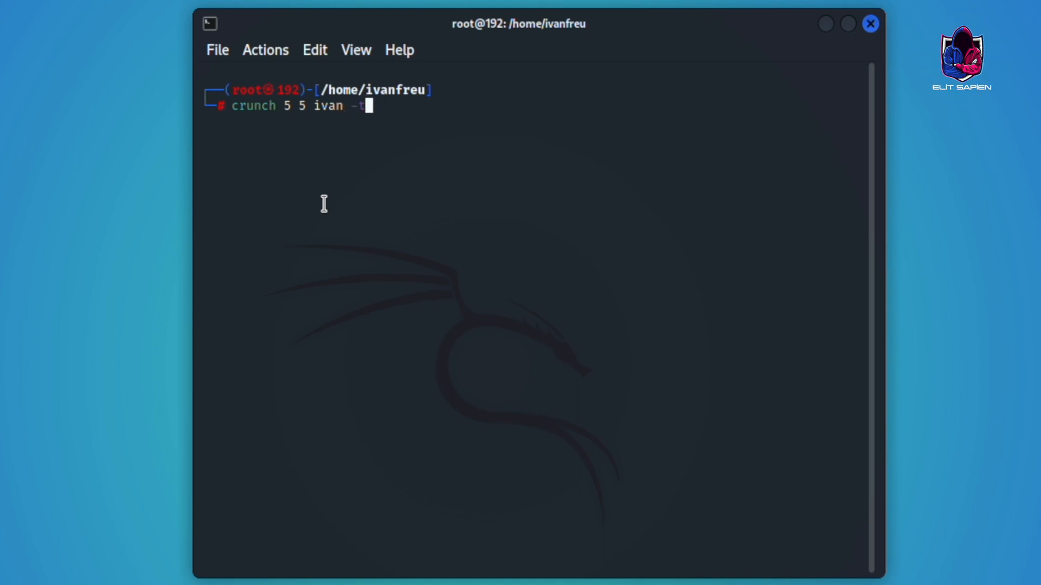
text(1a)
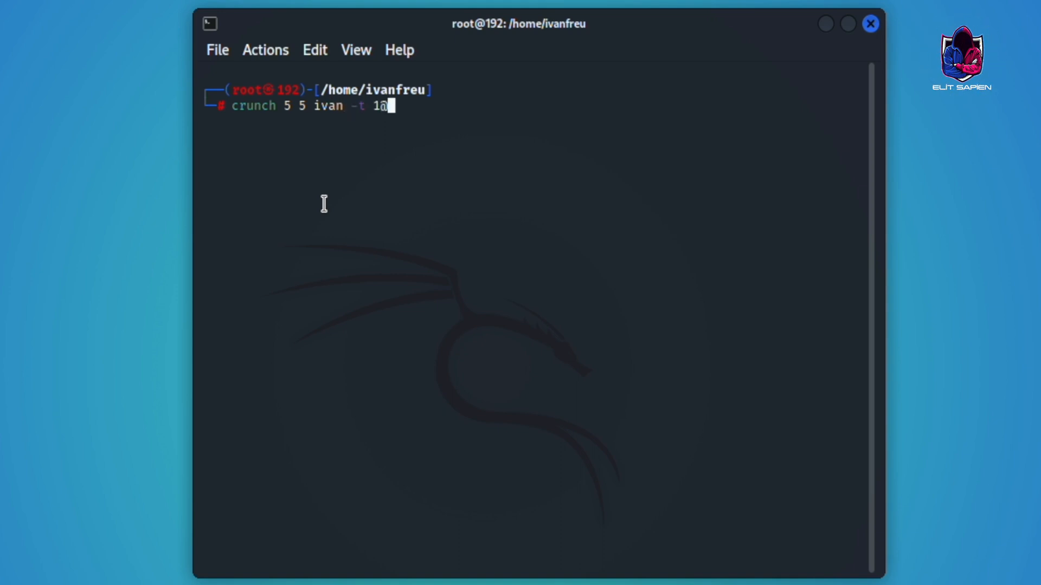
text(,%^)
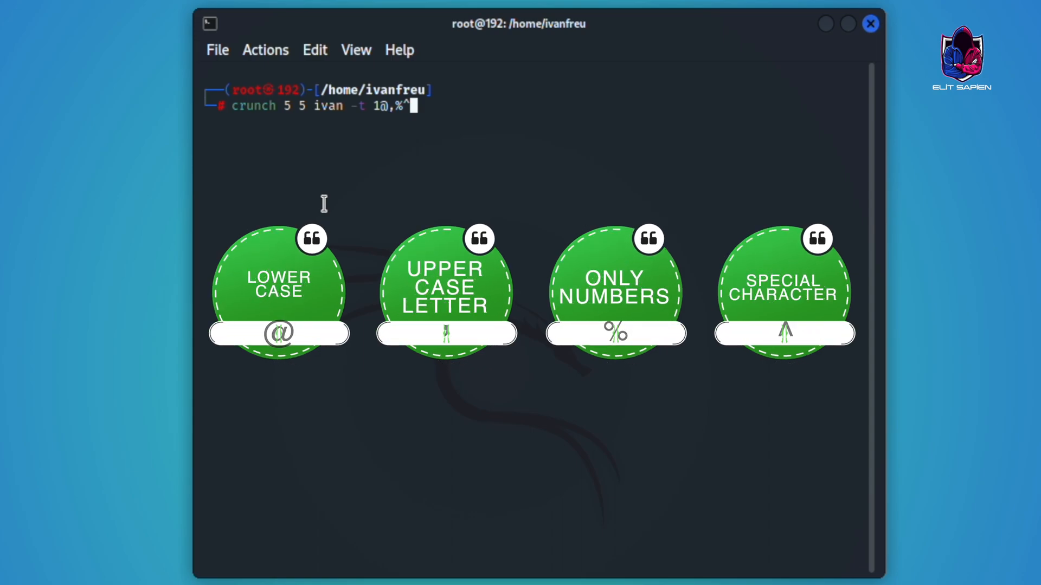
key(Return)
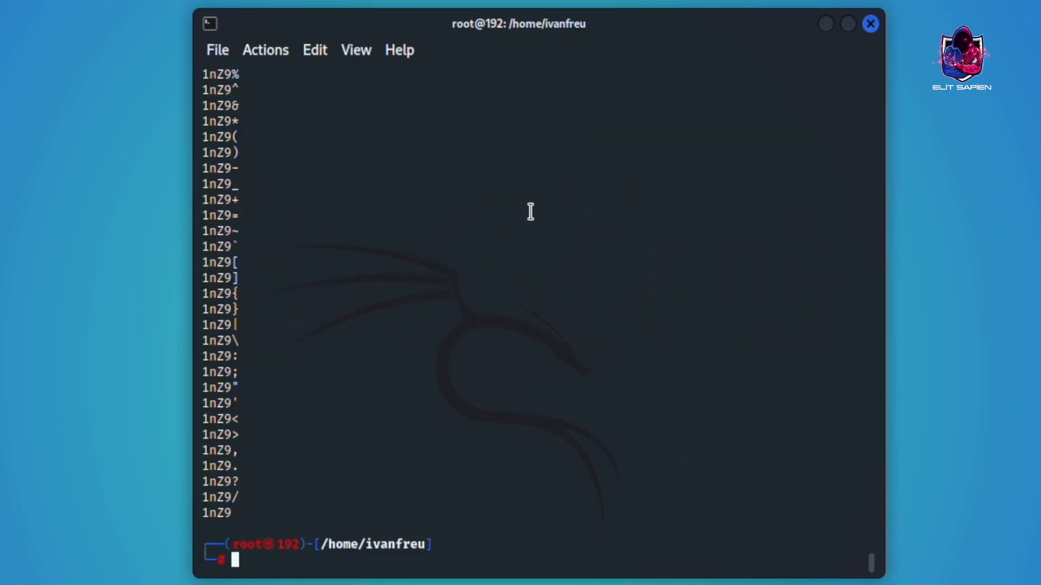
key(Return)
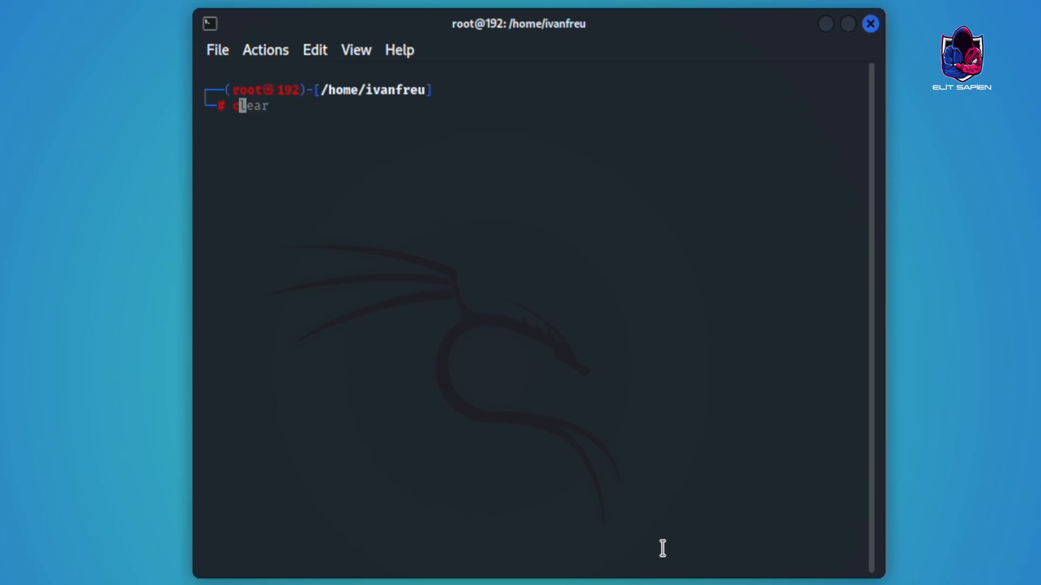
Run 'crunch 5 5 -t 1@,%^' to produce 223080 words, then clear the terminal
text(crunch 5 5 -t 1@)
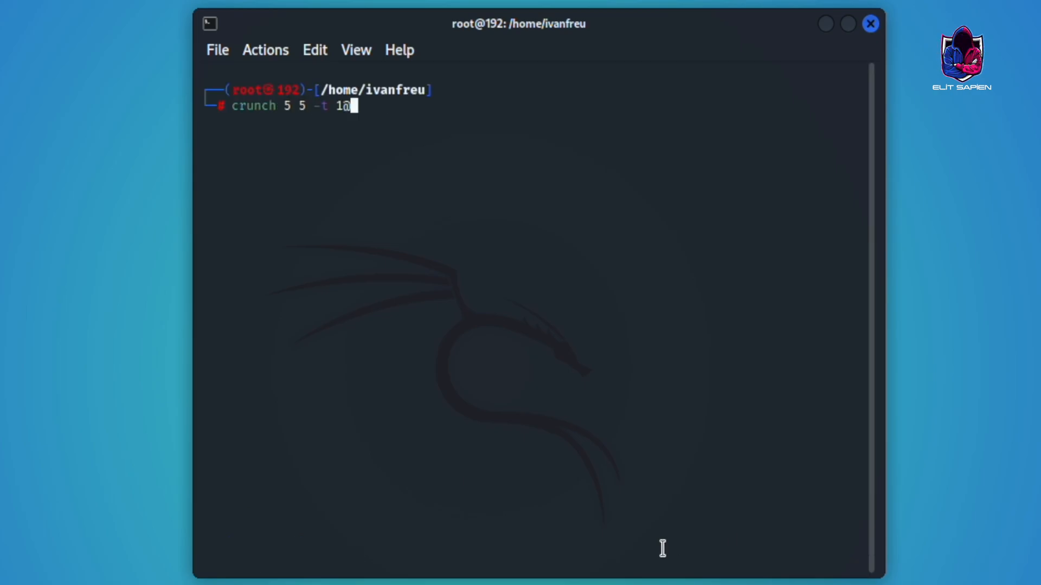
key(Return)
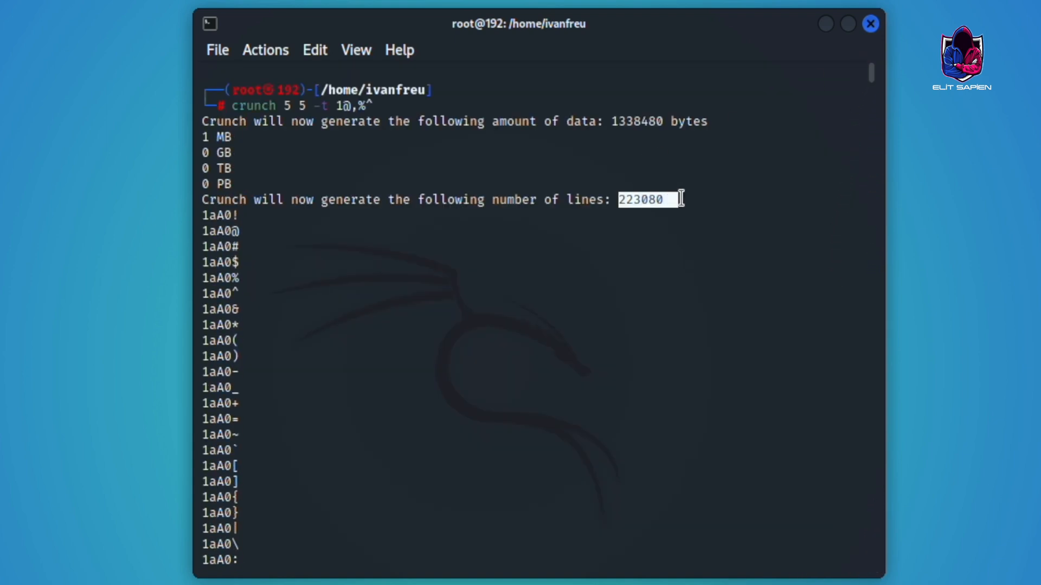
scroll(down, 3)
text(cle)
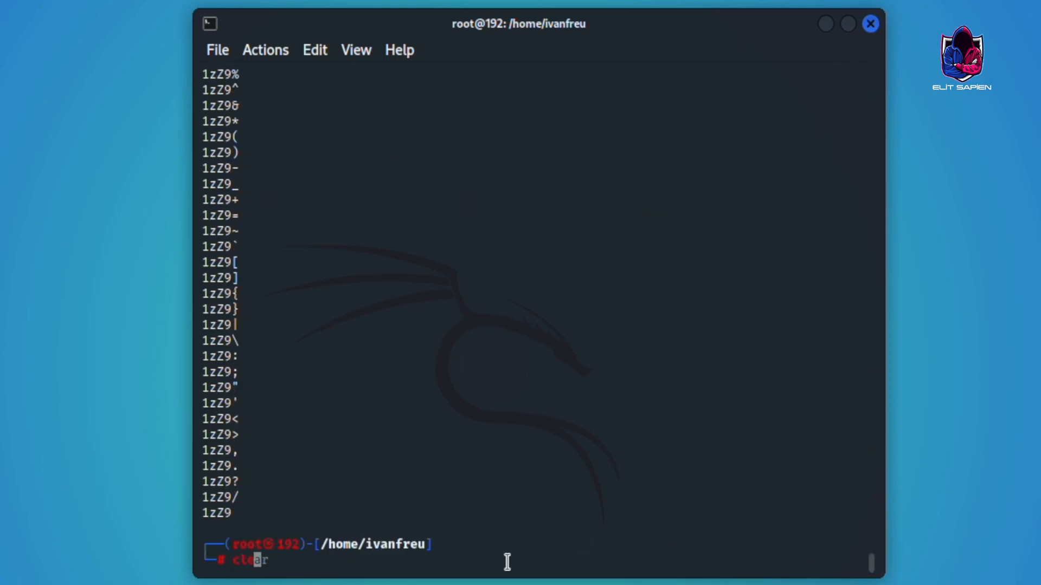
key(Return)
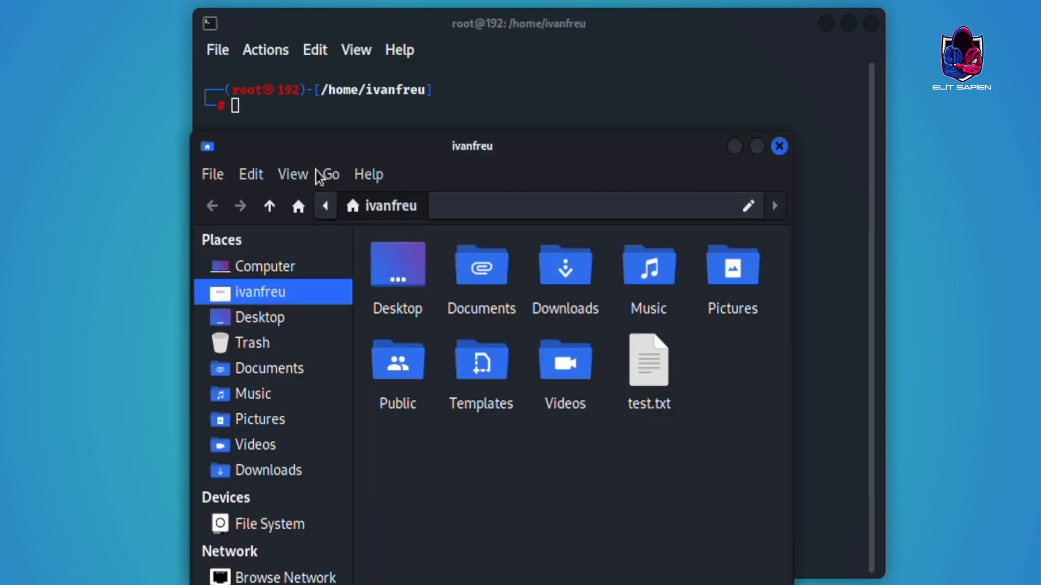
Navigate to /usr/share/crunch and open charset.lst in Mousepad
text(/usr/)
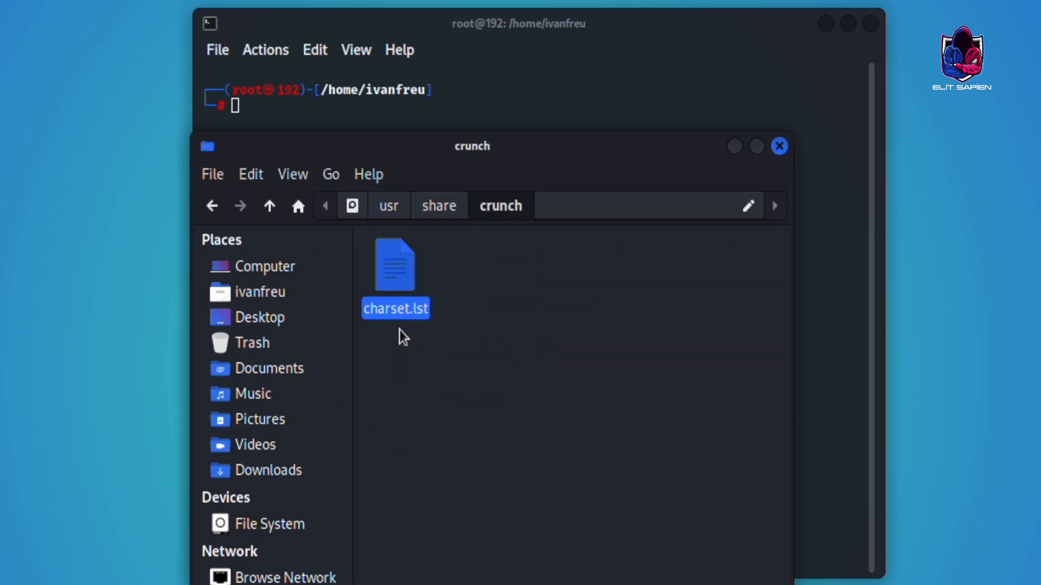
double_click(395, 272)
text(crunch 1 4 -f)
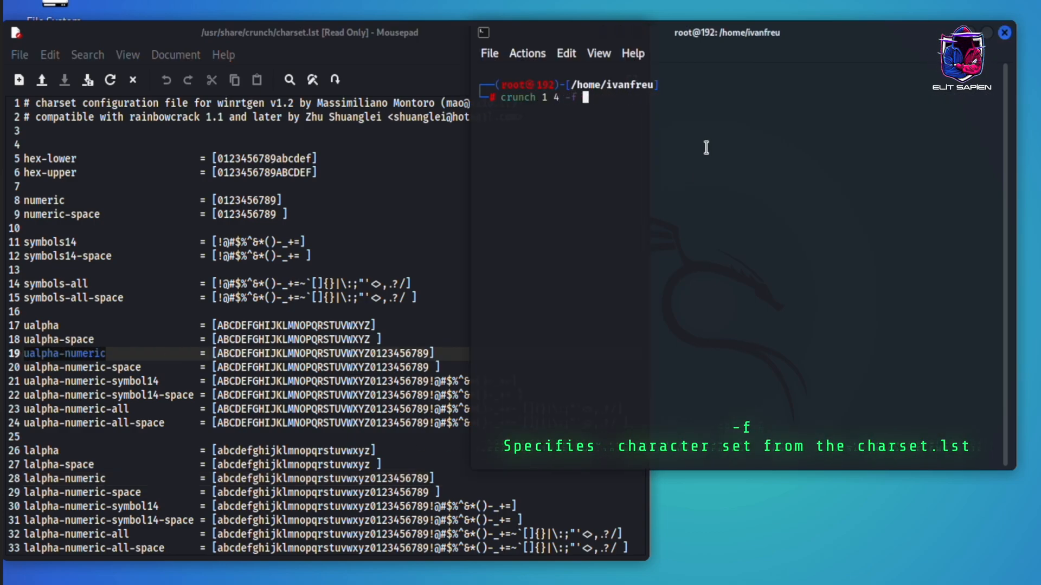
Run 'crunch 1 4 -f /usr/share/crunch/charset.lst ualpha-numeric', generating words through 9999
text(/usr/share/crunch/charset.lst)
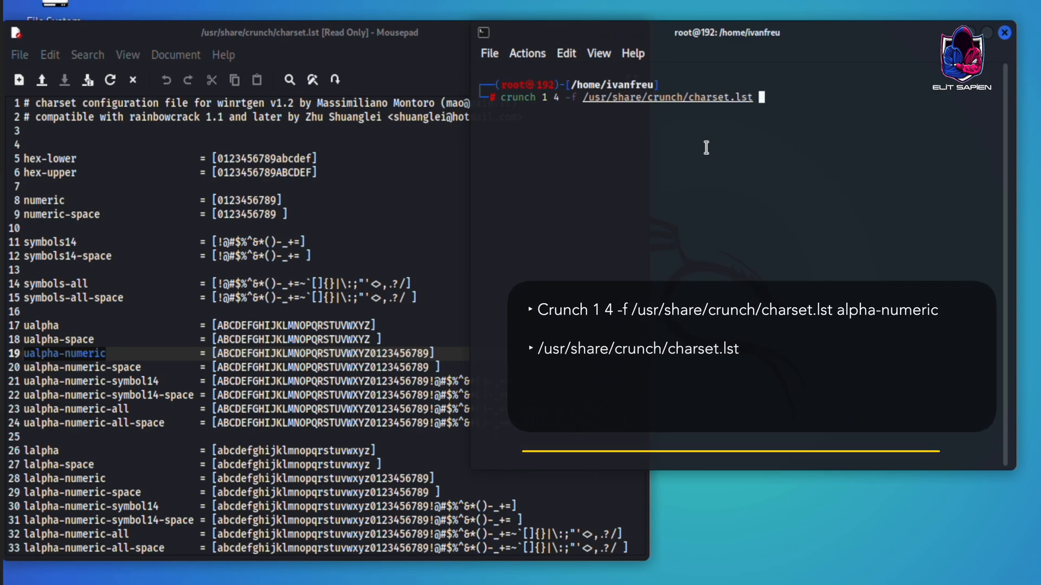
text(ualp)
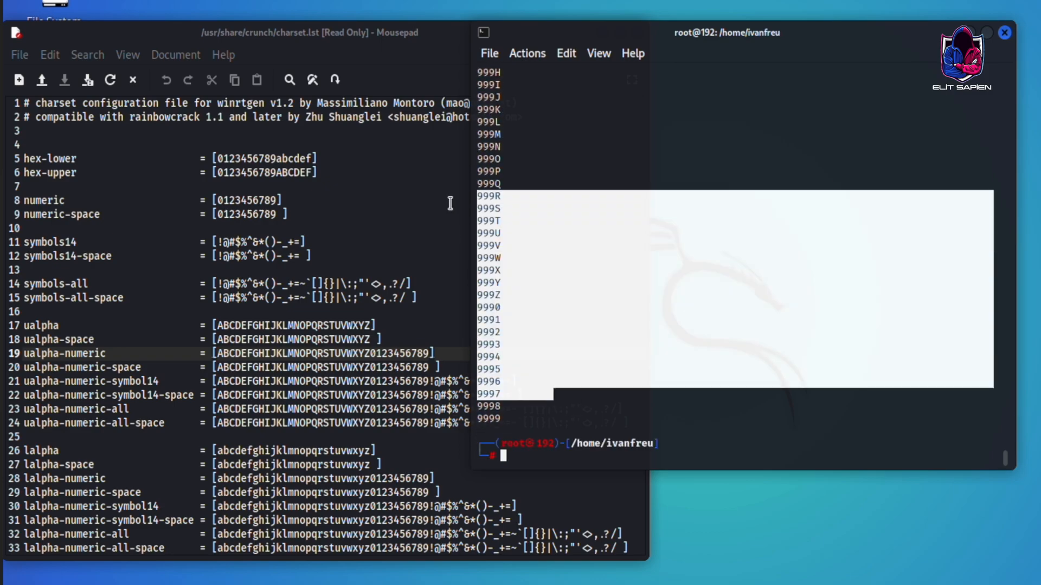
key(Return)
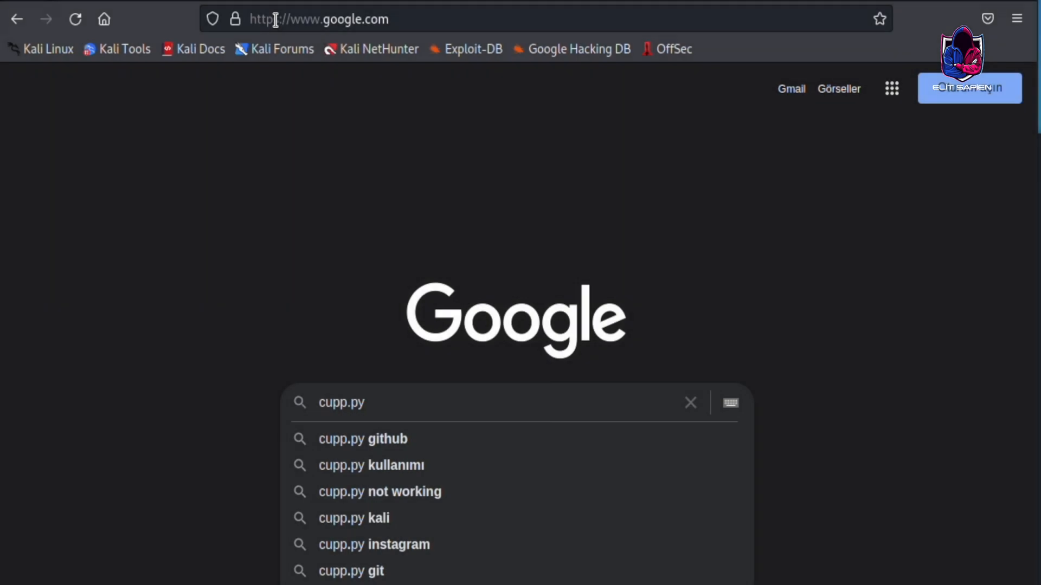
Scroll through the Mebus/cupp GitHub README and copy the repository link
click(363, 438)
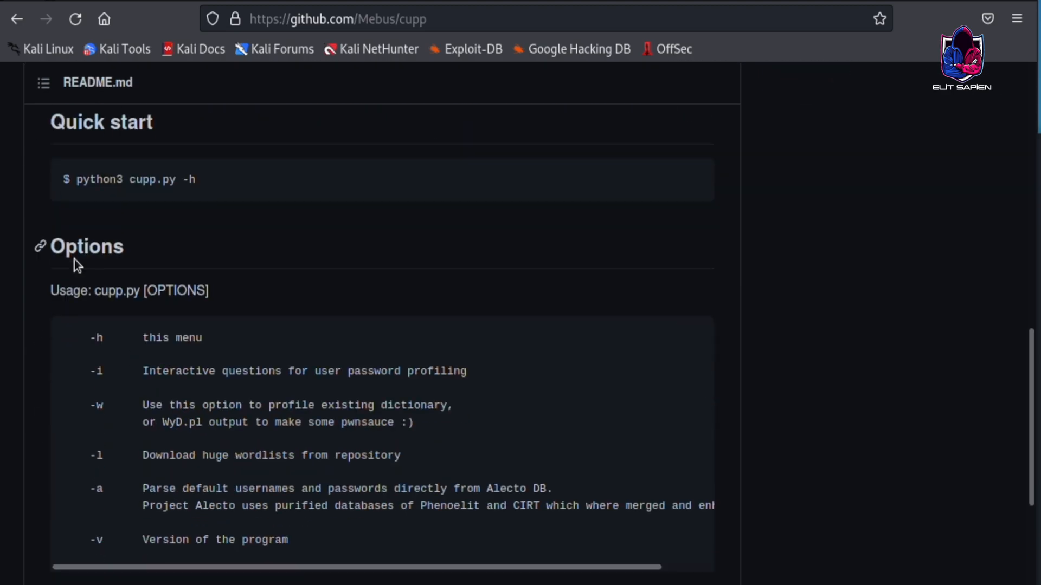
scroll(down, 3)
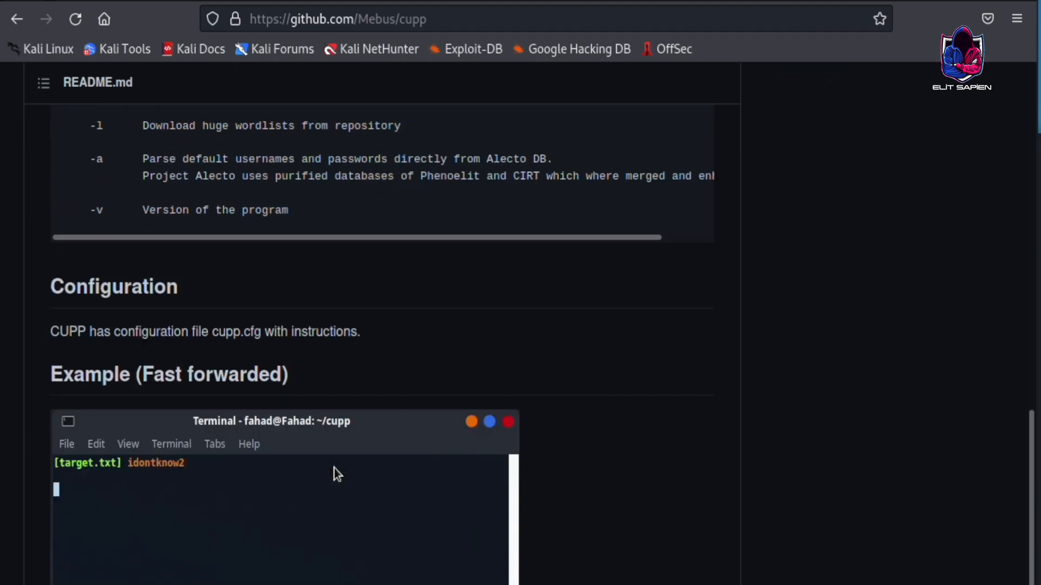
scroll(down, 3)
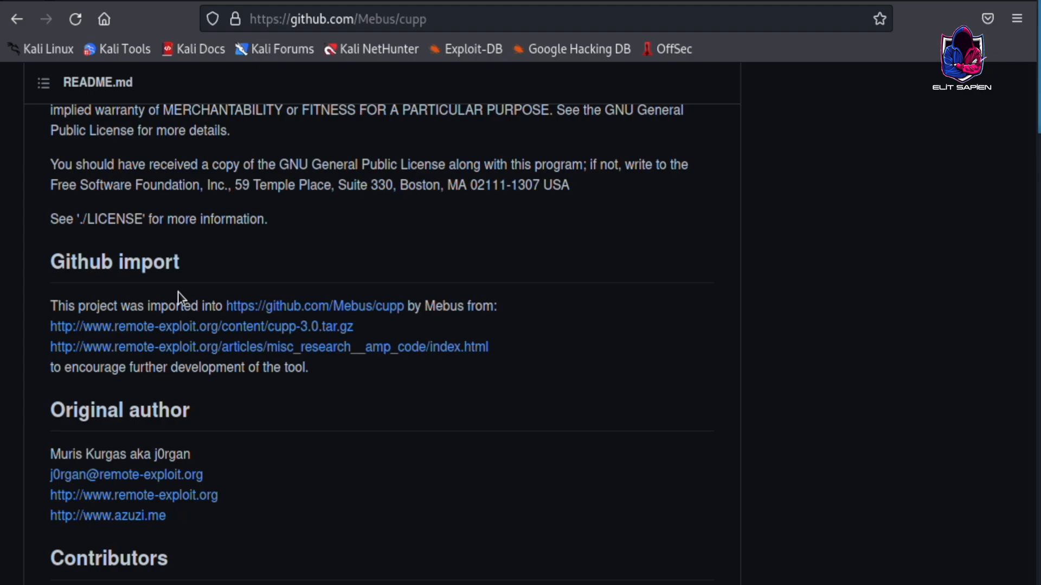
right_click(314, 305)
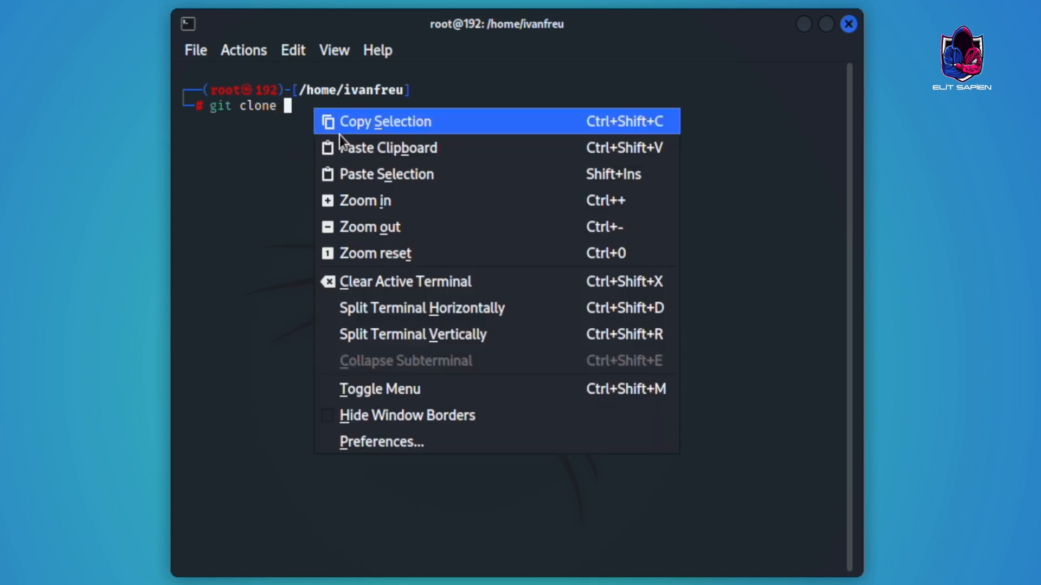
Clone the cupp repository from the pasted URL and move into the cupp folder
click(388, 147)
text(ls)
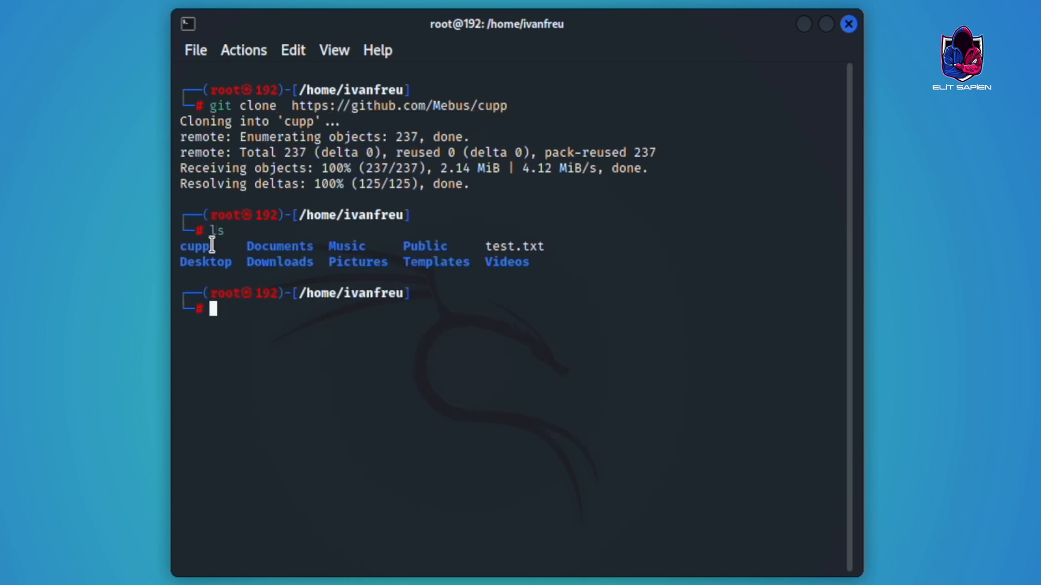
text(cd cupp)
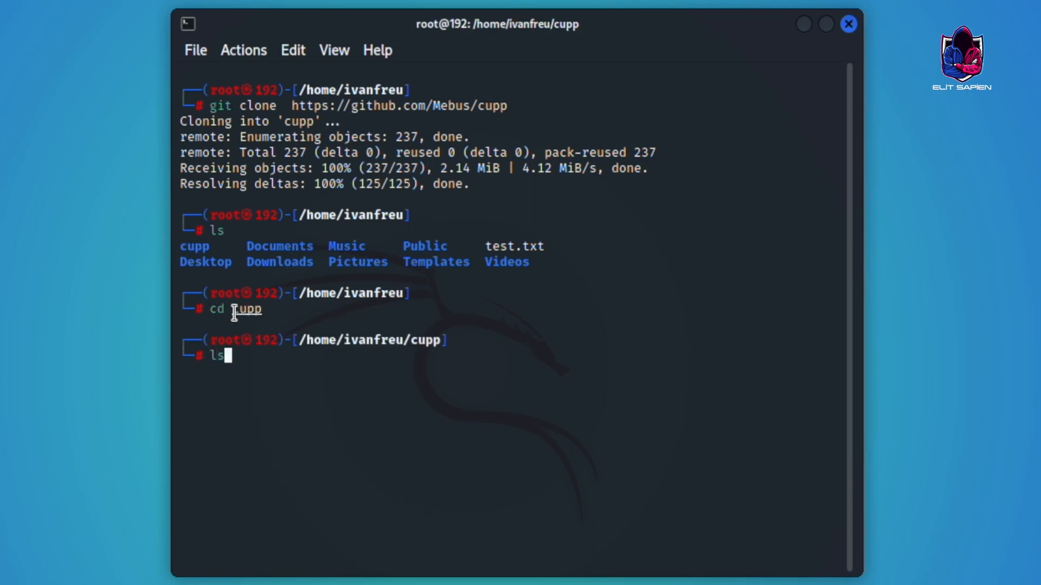
key(Return)
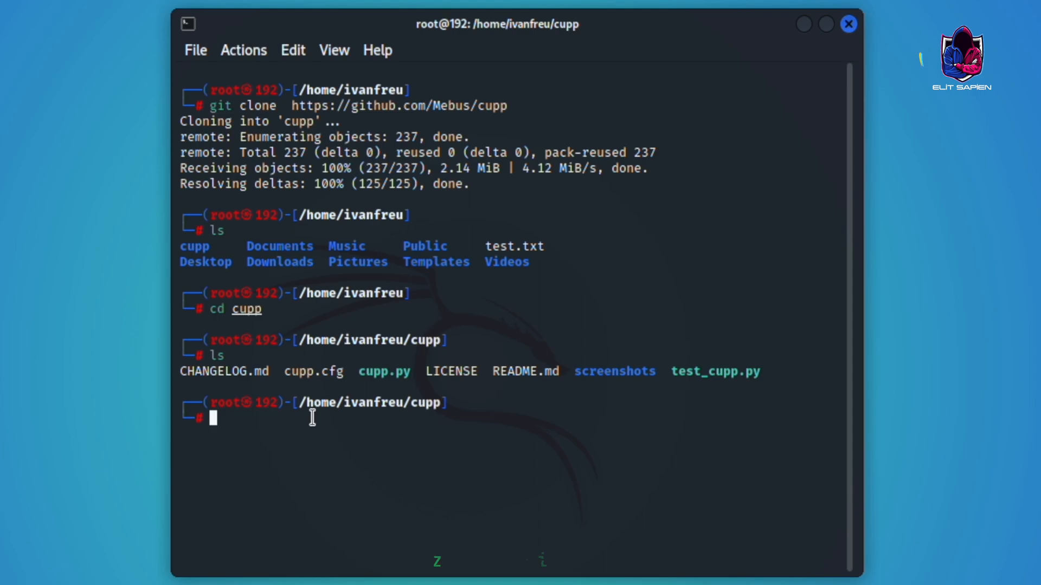
Launch cupp in interactive profiling mode with python3 cupp.py -i
text(python3 cu)
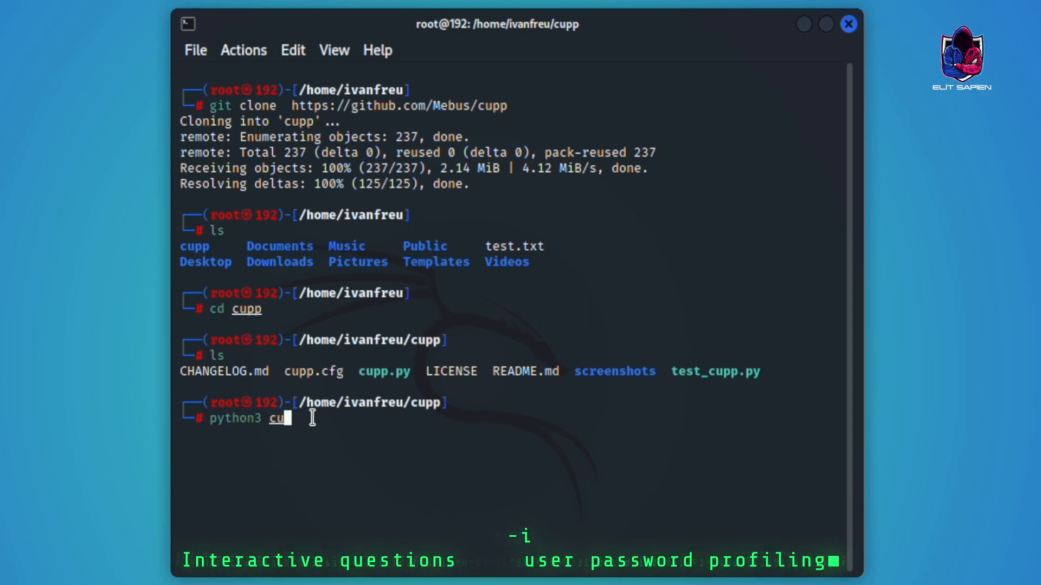
text(pp.py)
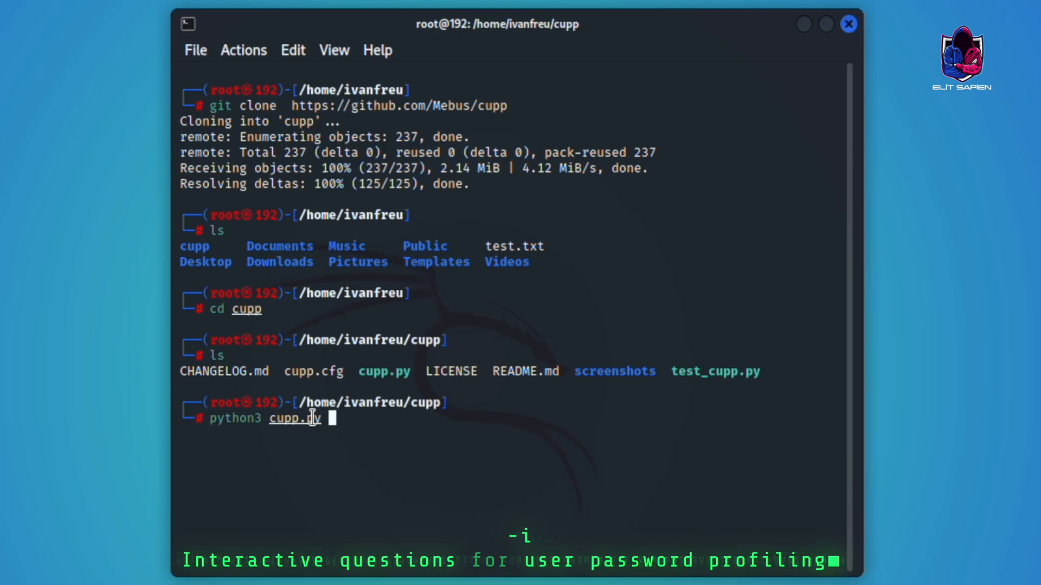
text(-i)
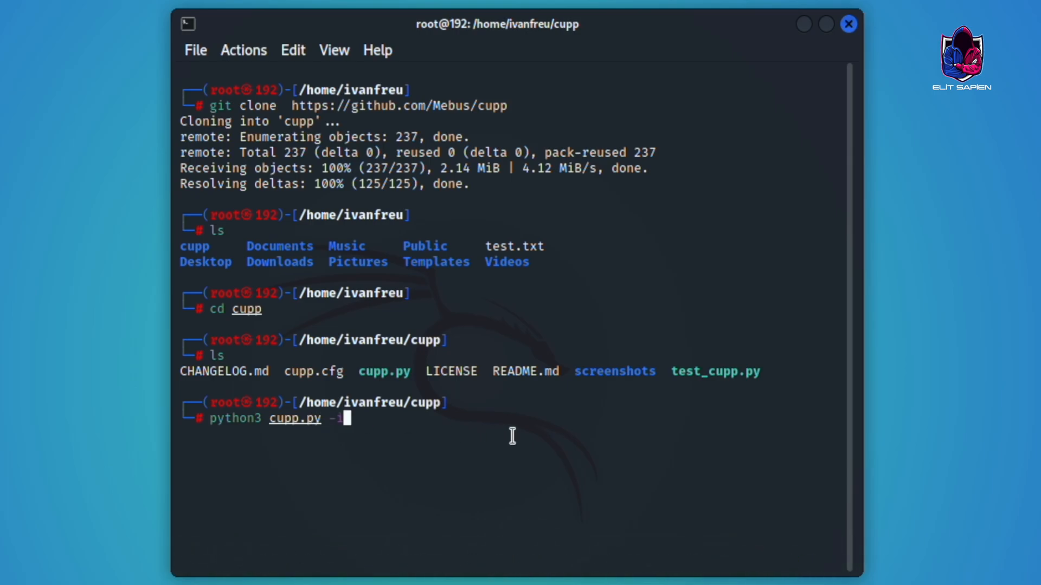
key(Return)
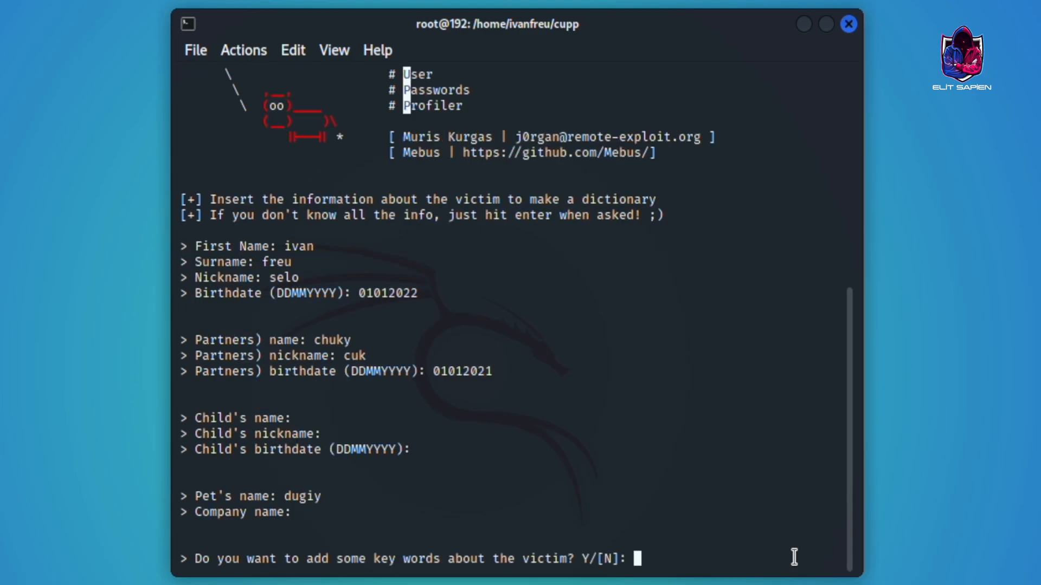
Answer y to cupp's keywords question after entering the target's names, partner and pet
text(y)
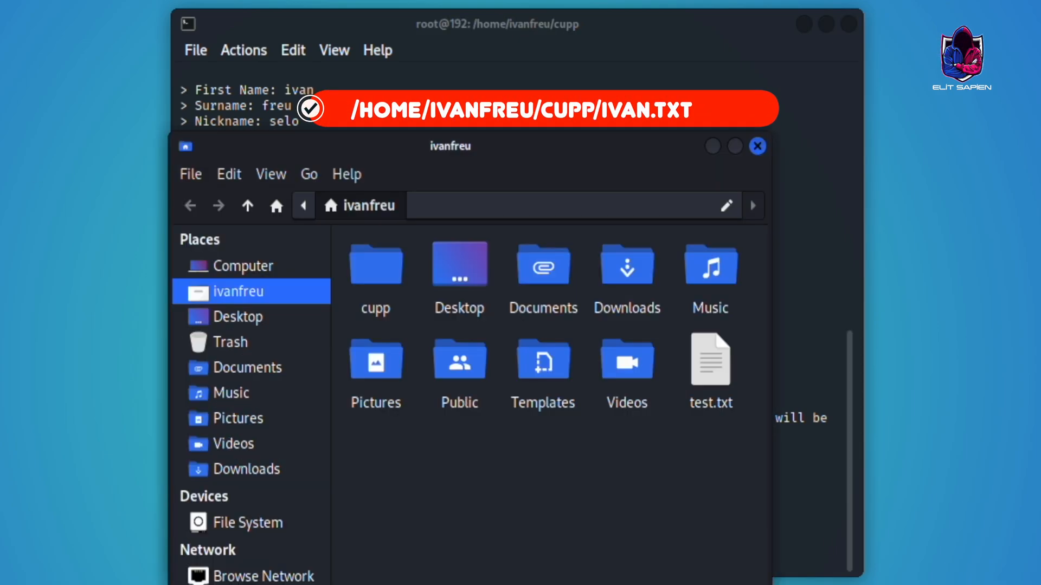
Open ivan.txt from the cupp folder and scroll through its generated words
double_click(376, 264)
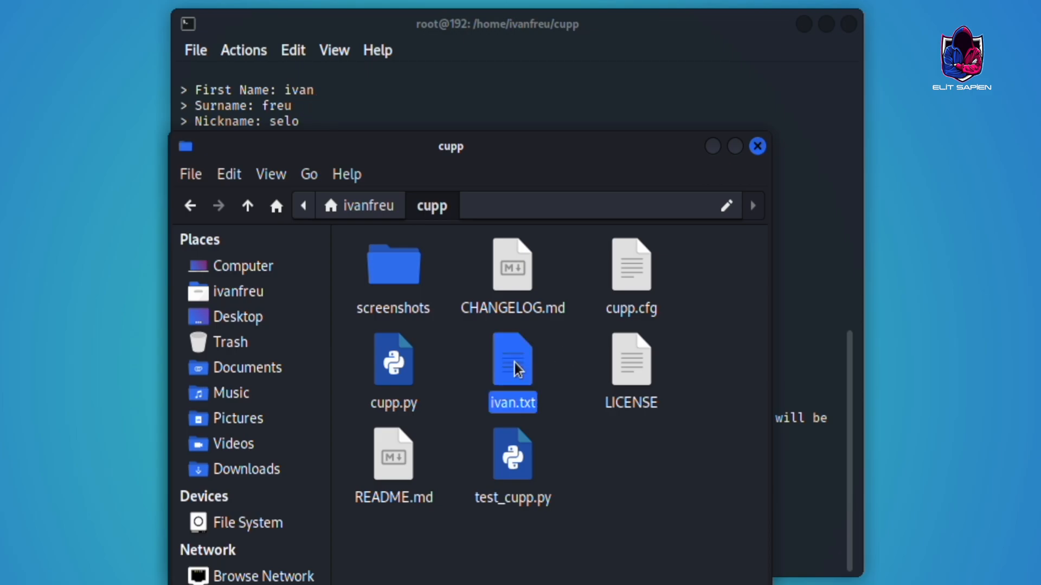
double_click(512, 358)
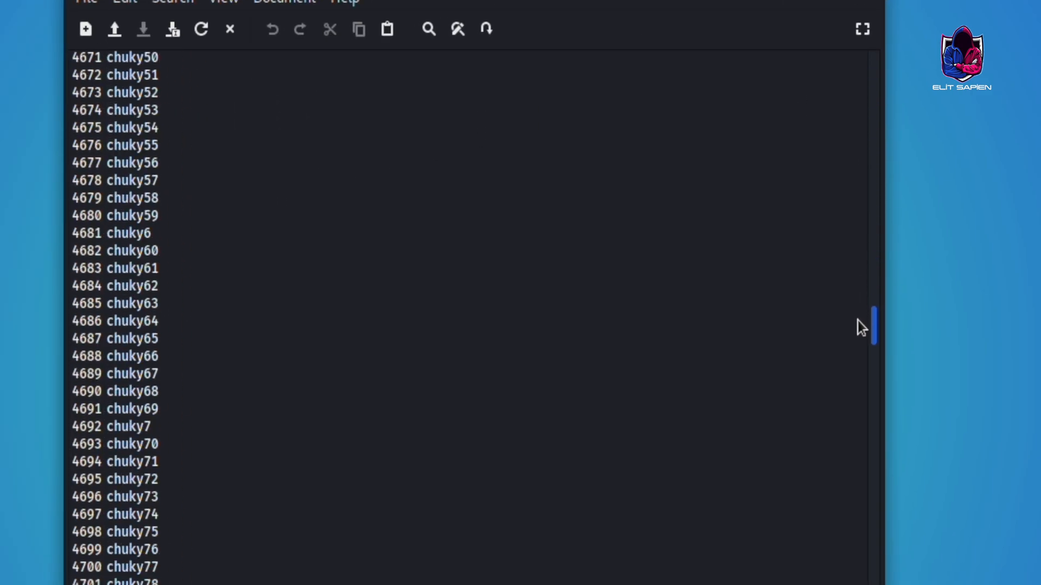
scroll(down, 3)
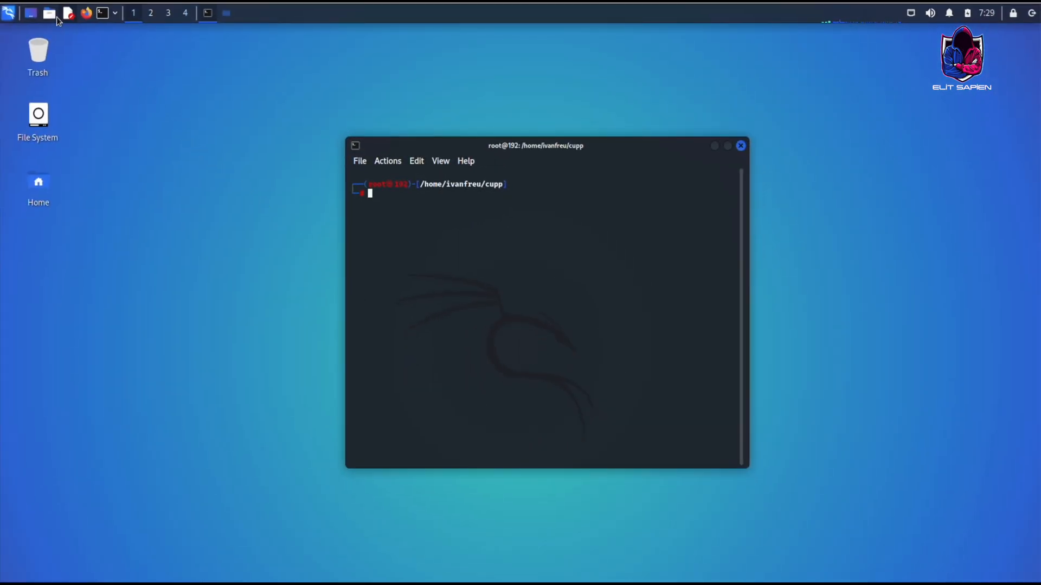
Open the Whisker menu's 05 - Password Attacks category to reach the wordlists entry
click(8, 12)
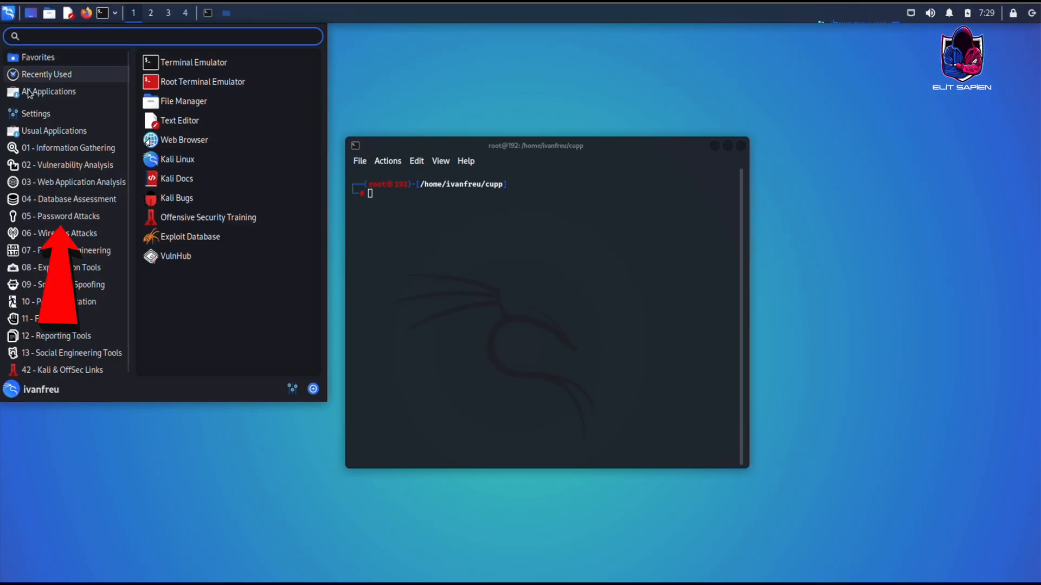
click(172, 277)
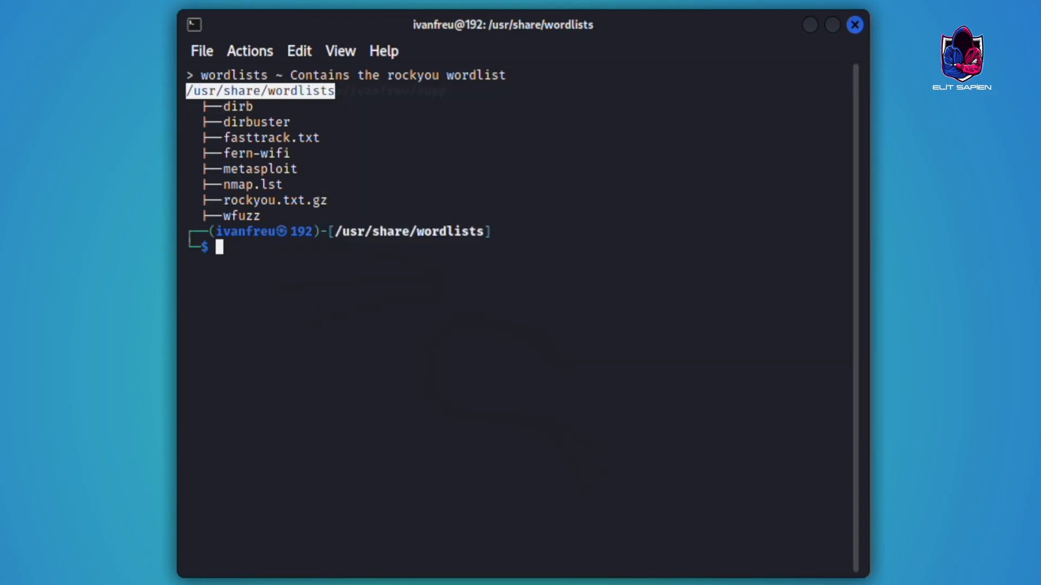
Paste /usr/share/wordlists into Thunar's location bar, select all items, then pick nmap.lst
right_click(375, 207)
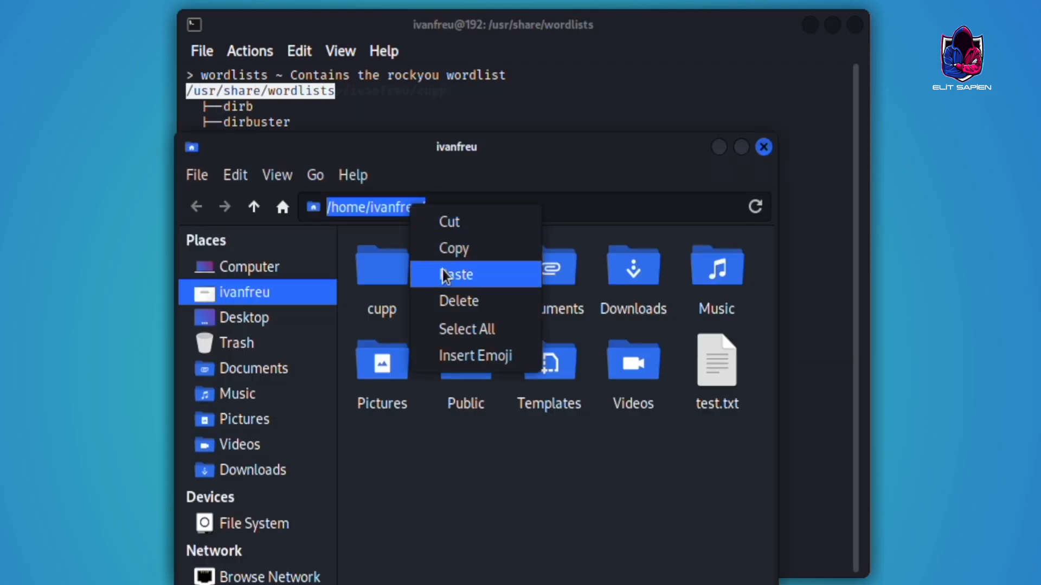
click(457, 274)
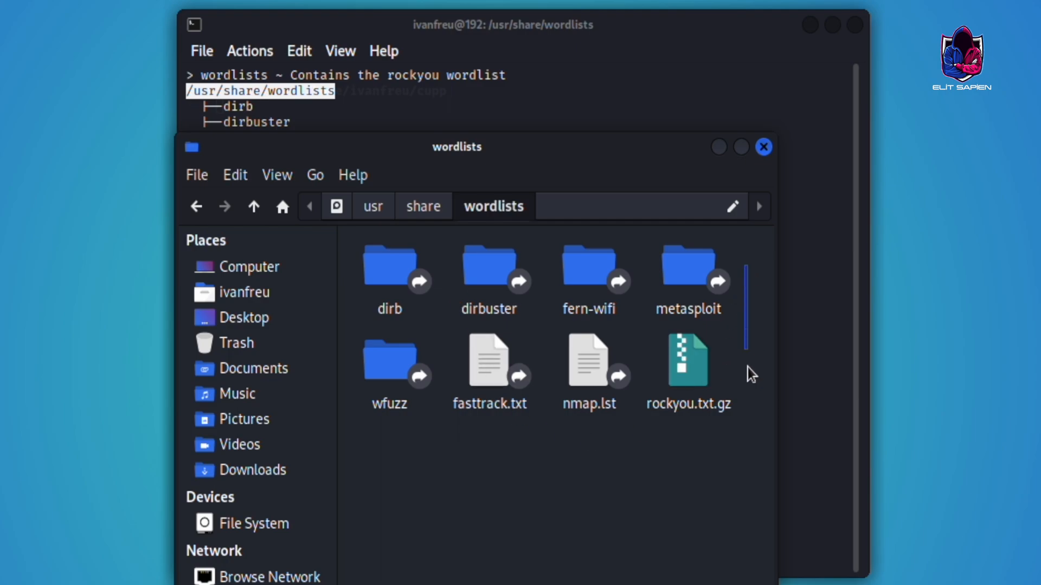
key(ctrl+a)
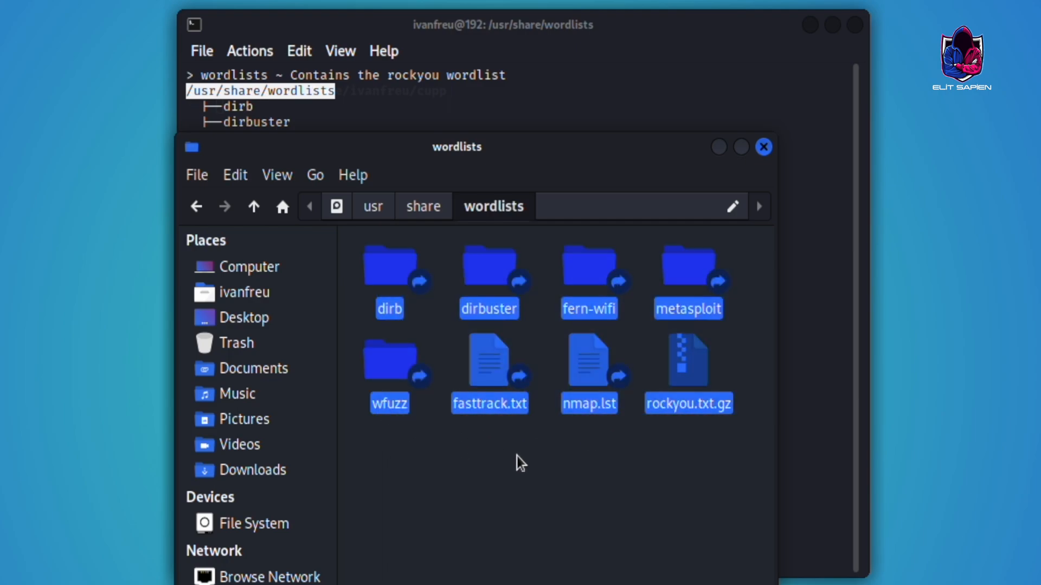
click(588, 362)
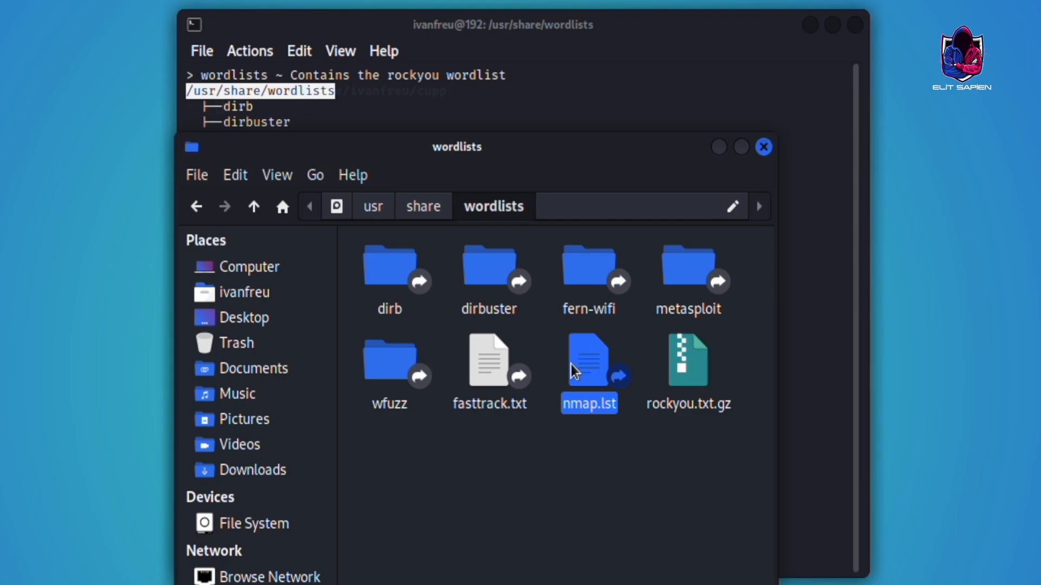
double_click(589, 360)
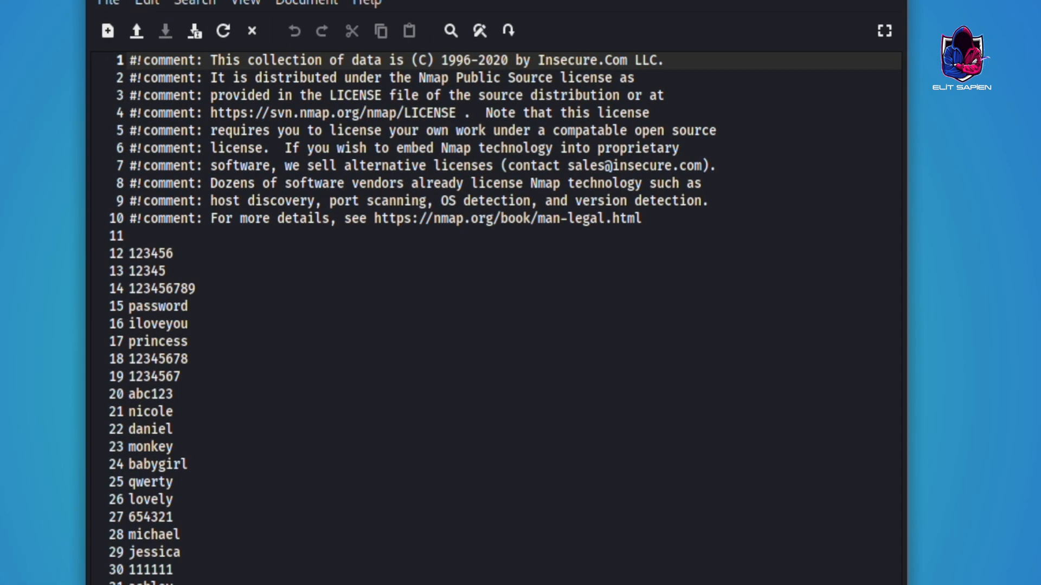
scroll(down, 3)
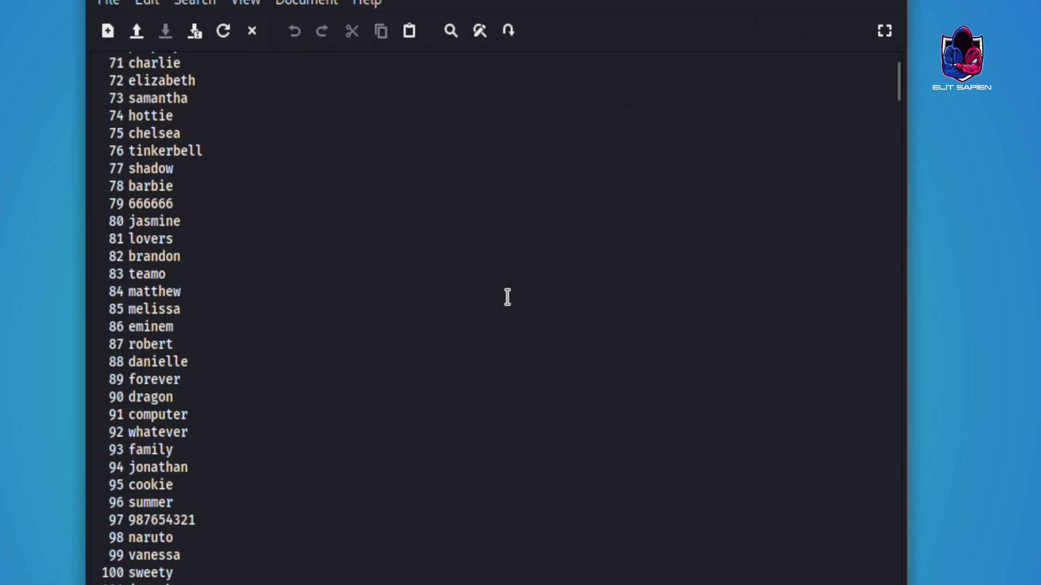
scroll(down, 3)
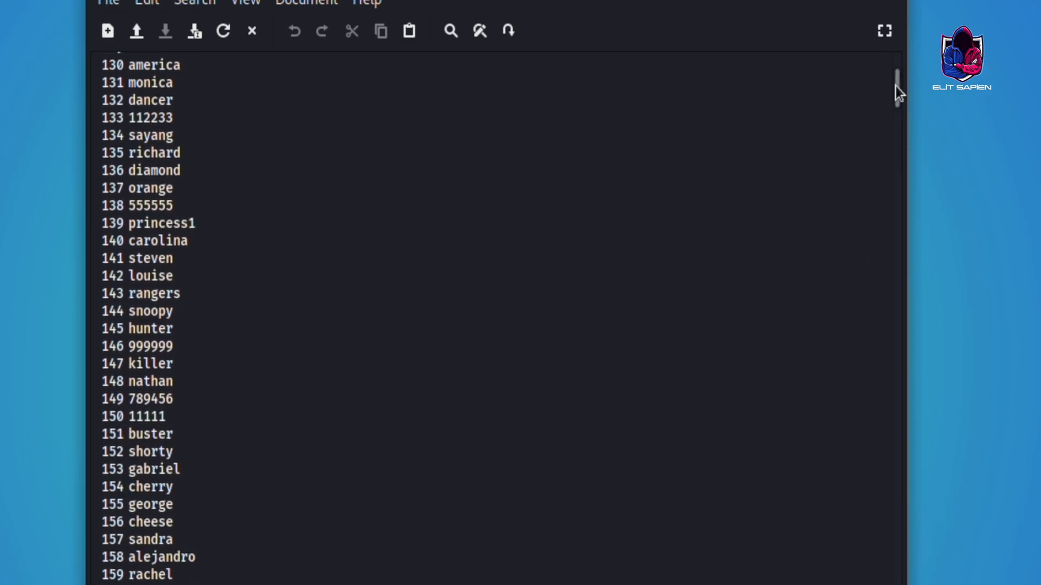
scroll(down, 3)
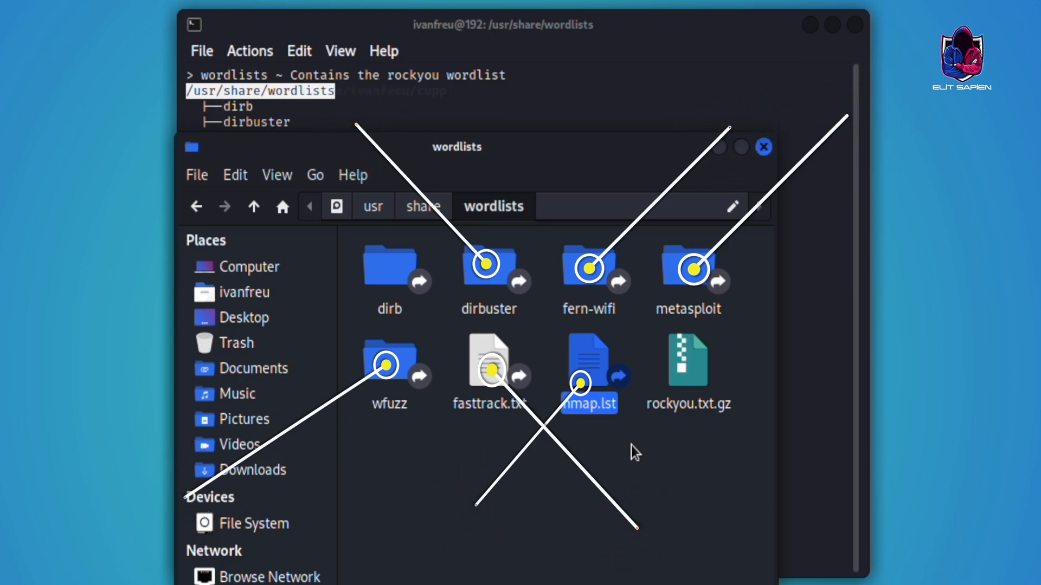
Select rockyou.txt.gz, open the dirb folder and return, then switch to Firefox on Google
click(688, 361)
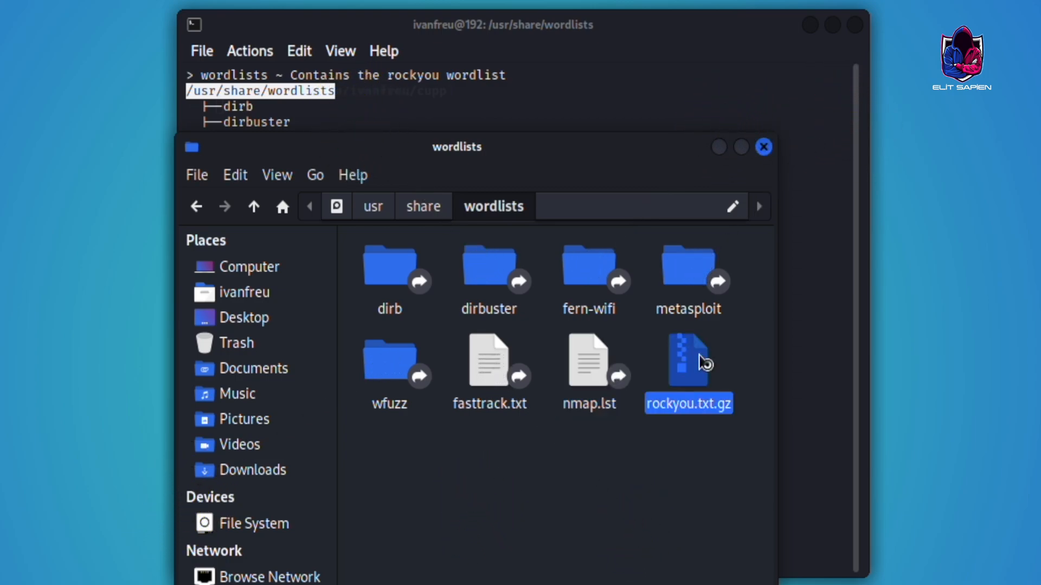
double_click(688, 361)
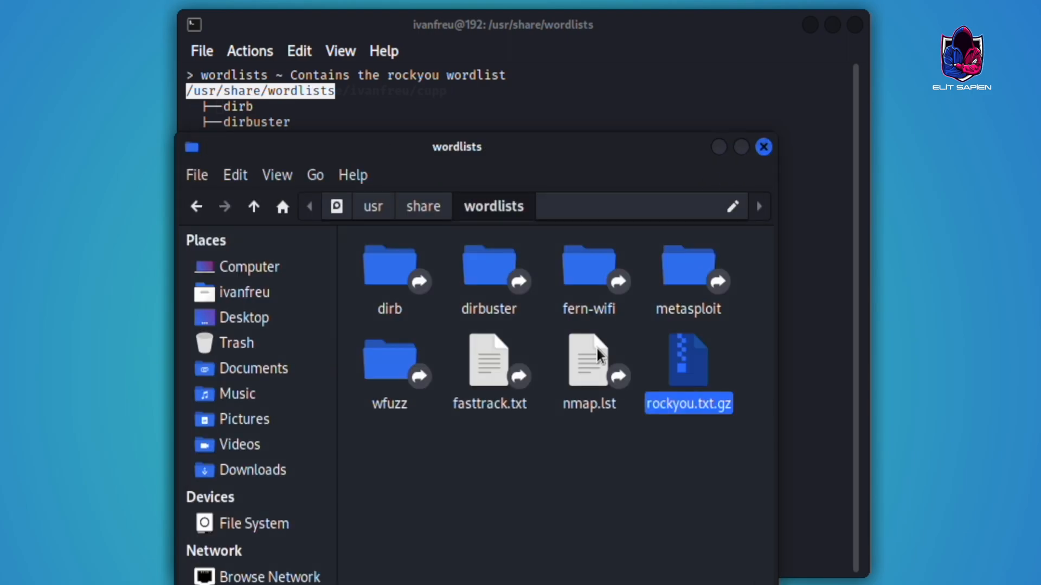
click(389, 272)
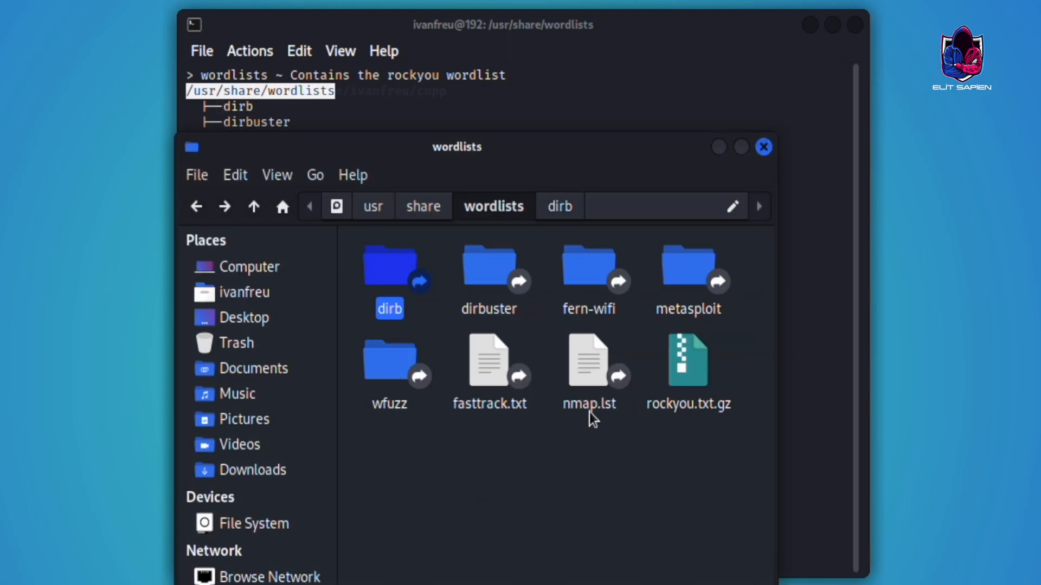
click(763, 147)
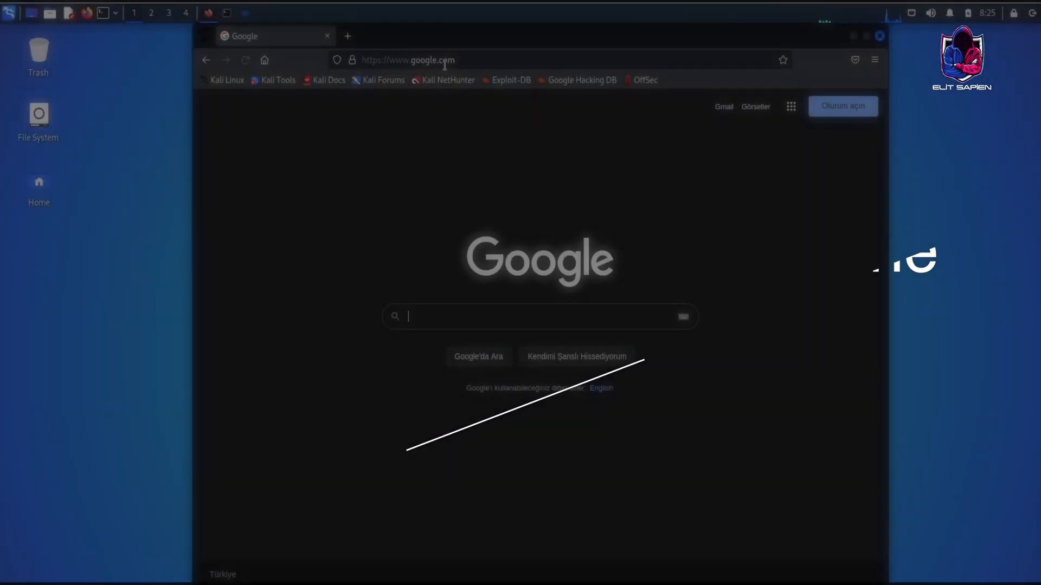
Search Google for 'daniel miessler passwords github' and open the danielmiessler/SecLists result
text(danielmi)
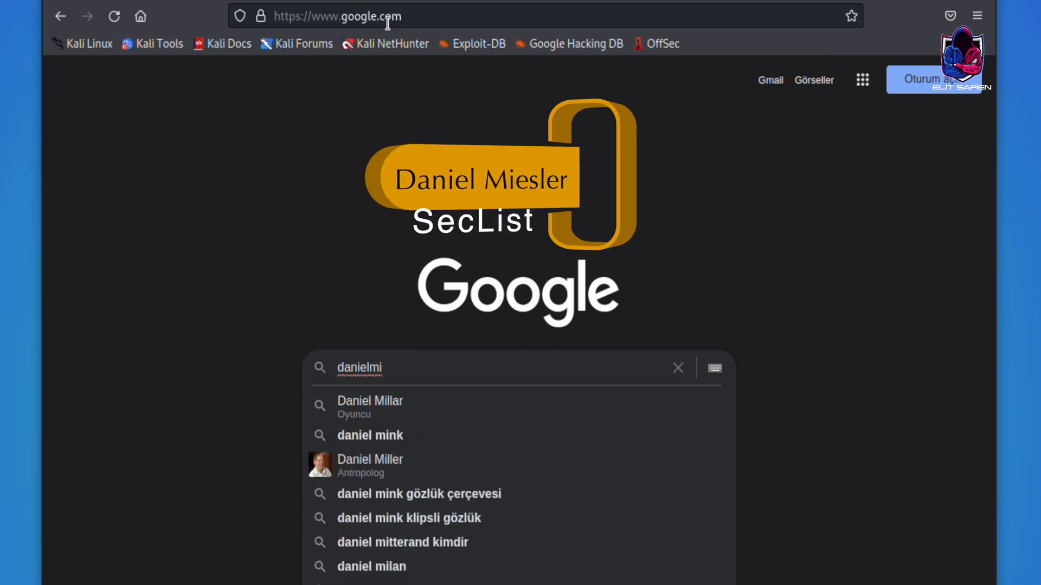
text(es)
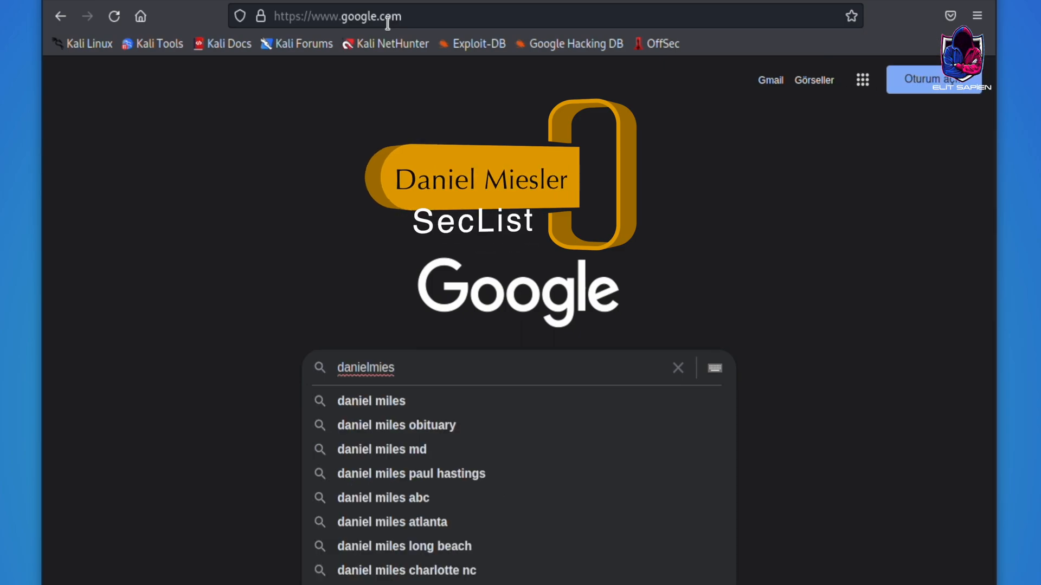
key(Return)
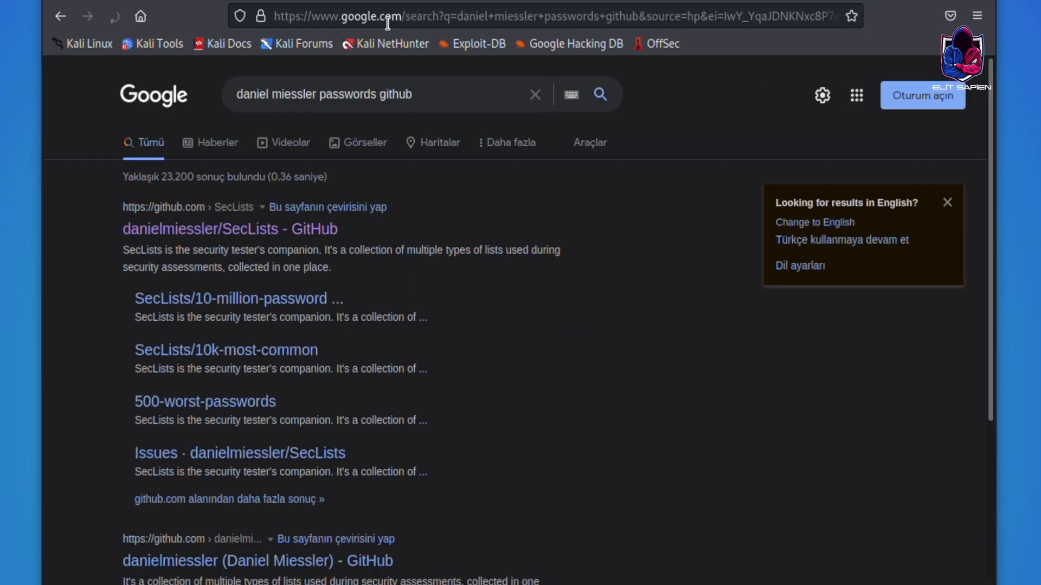
click(229, 229)
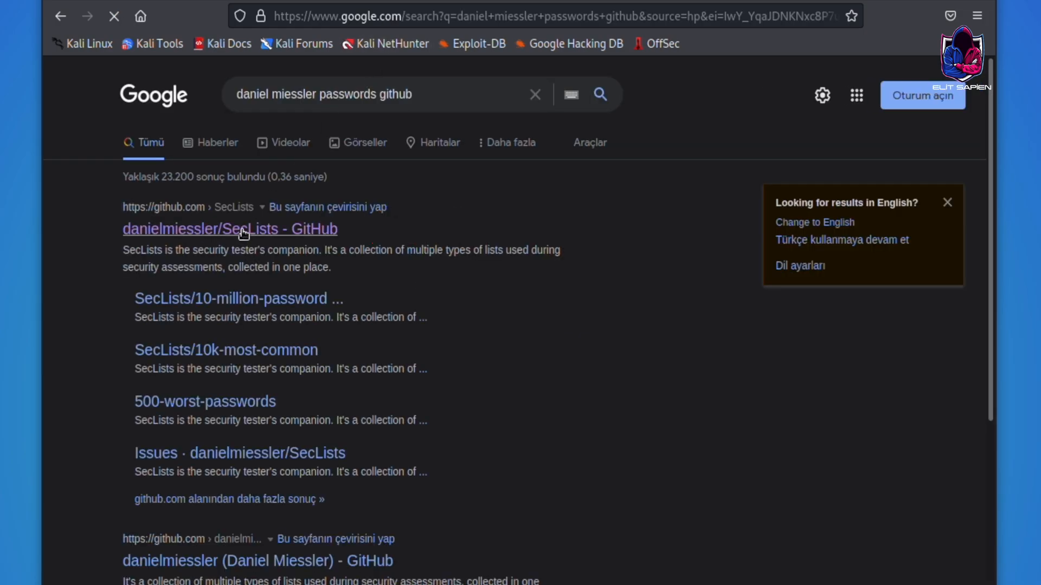
click(230, 229)
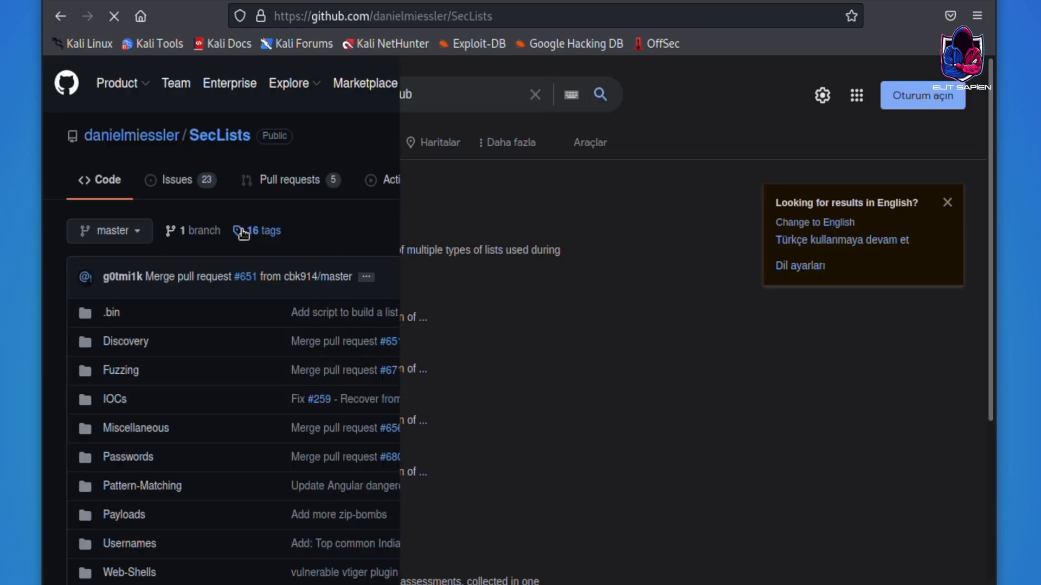
Scroll the SecLists README to Install and select the Git (Complete) clone command
scroll(down, 3)
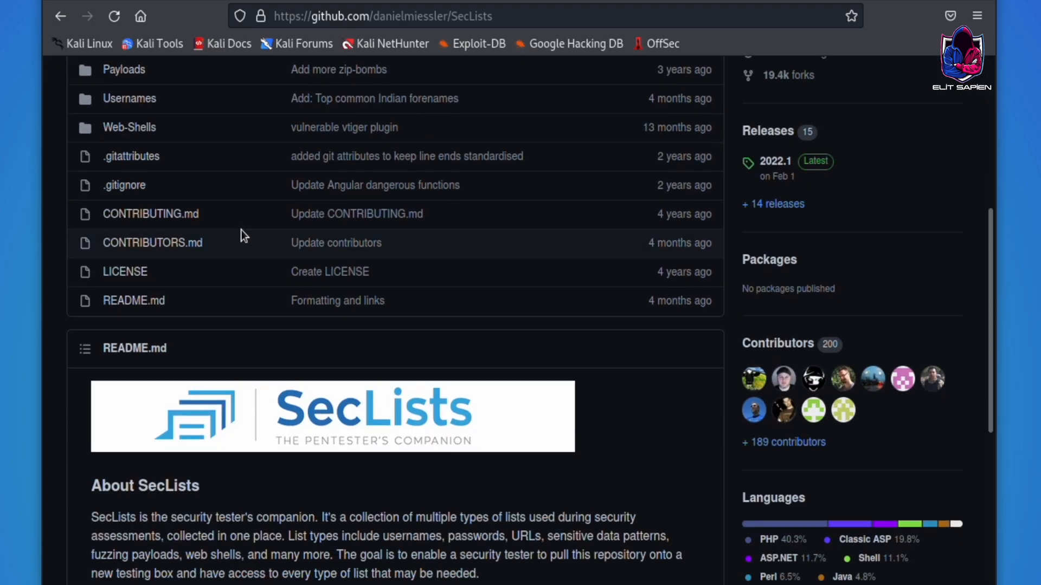
scroll(down, 3)
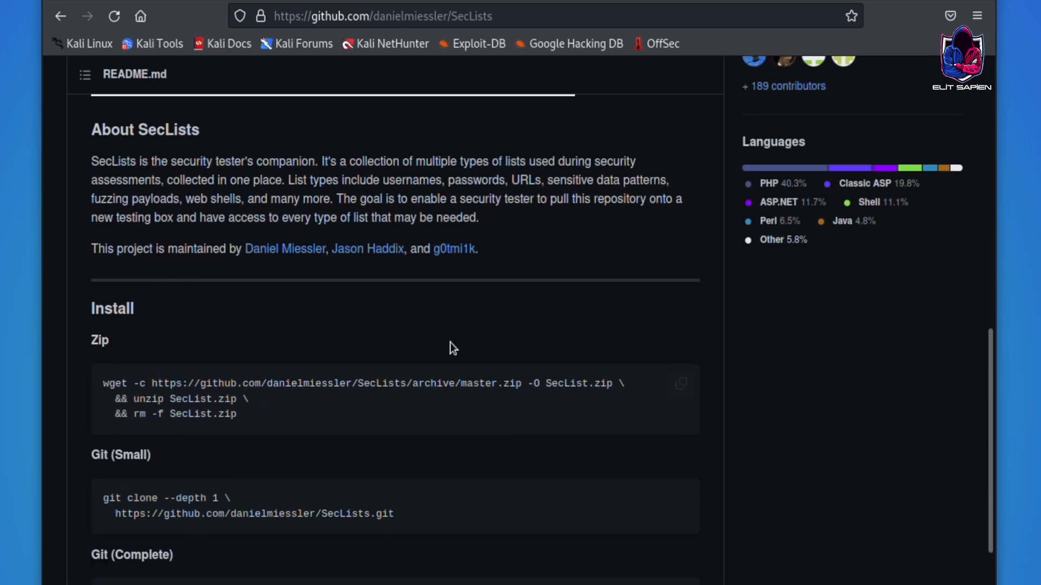
scroll(down, 3)
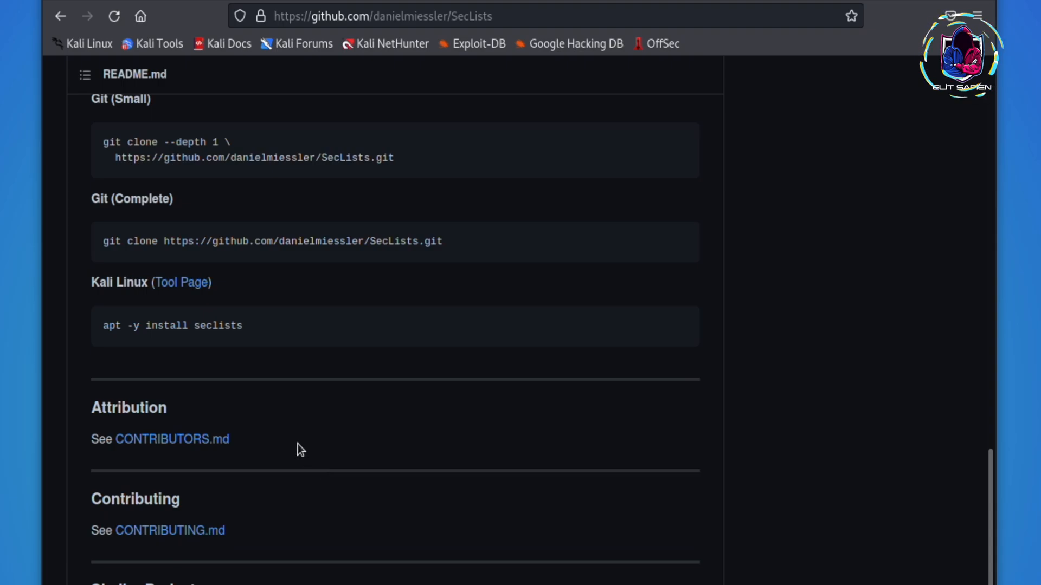
mouse_move(103, 246)
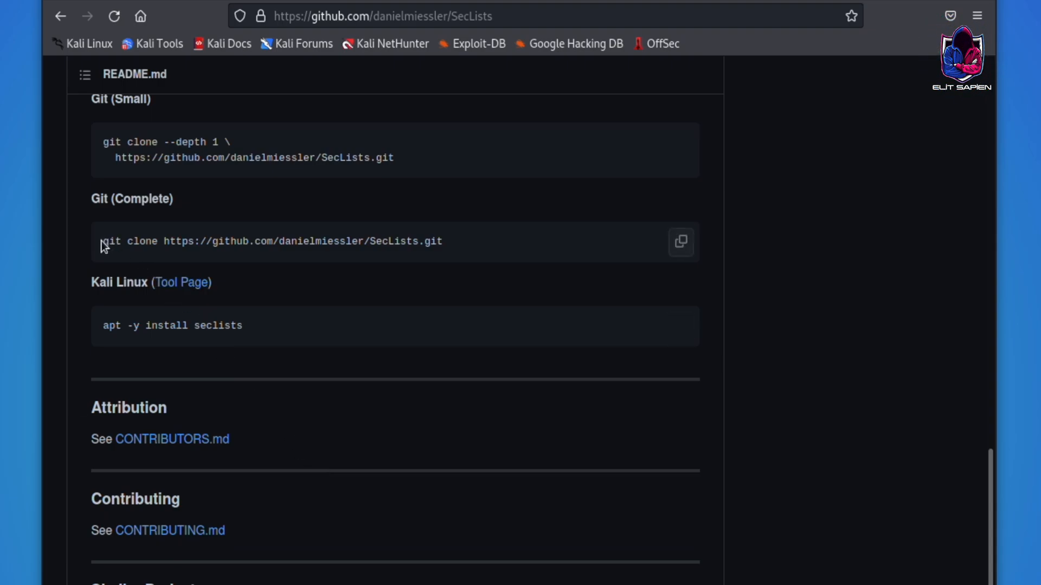
click(680, 240)
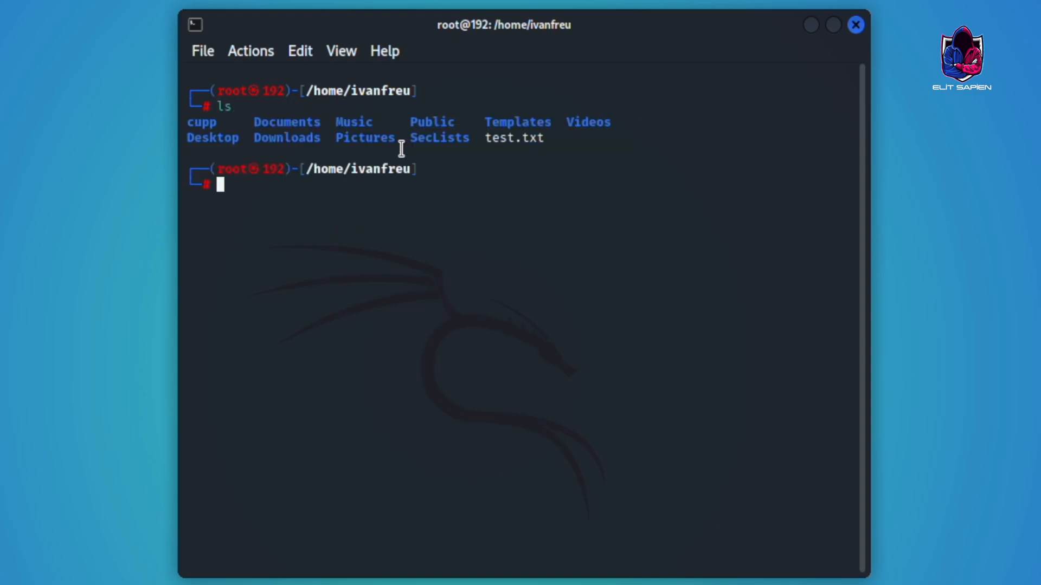
mouse_move(335, 195)
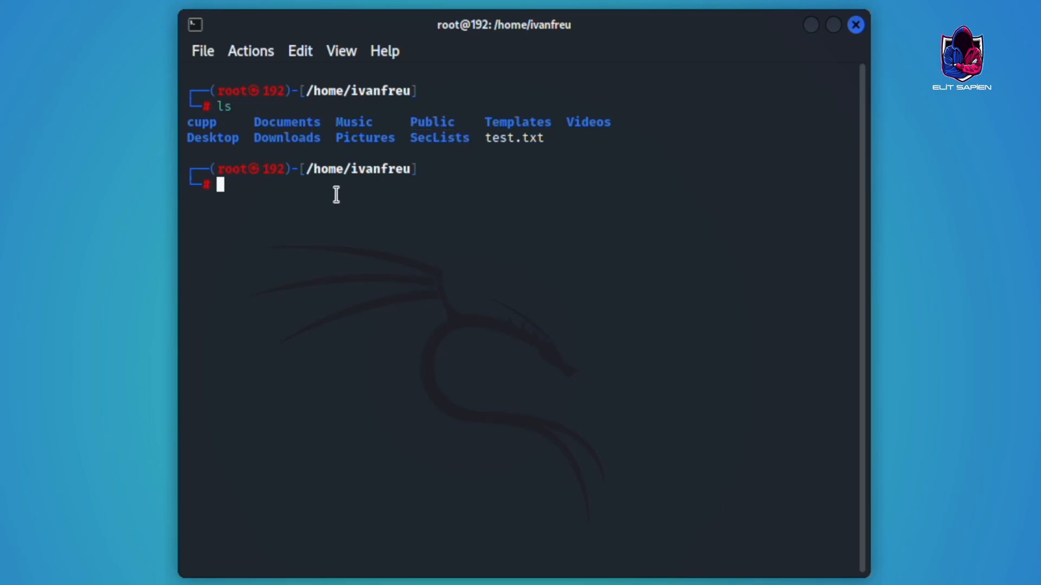
Start typing cd SecLists in the home directory terminal
text(cd Se)
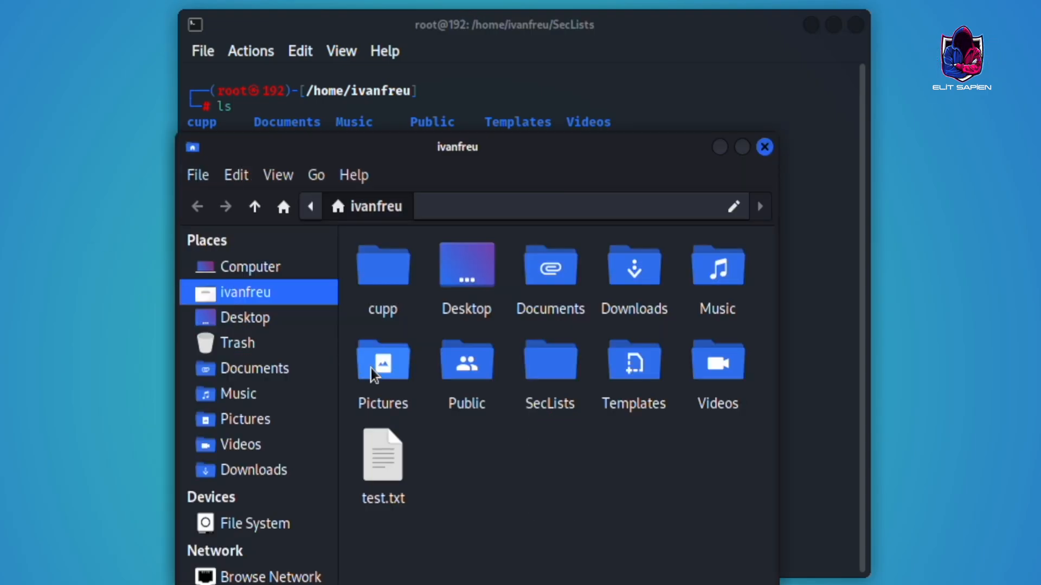
Browse the wordlists in SecLists/Passwords, go back to SecLists, and close Thunar
double_click(549, 362)
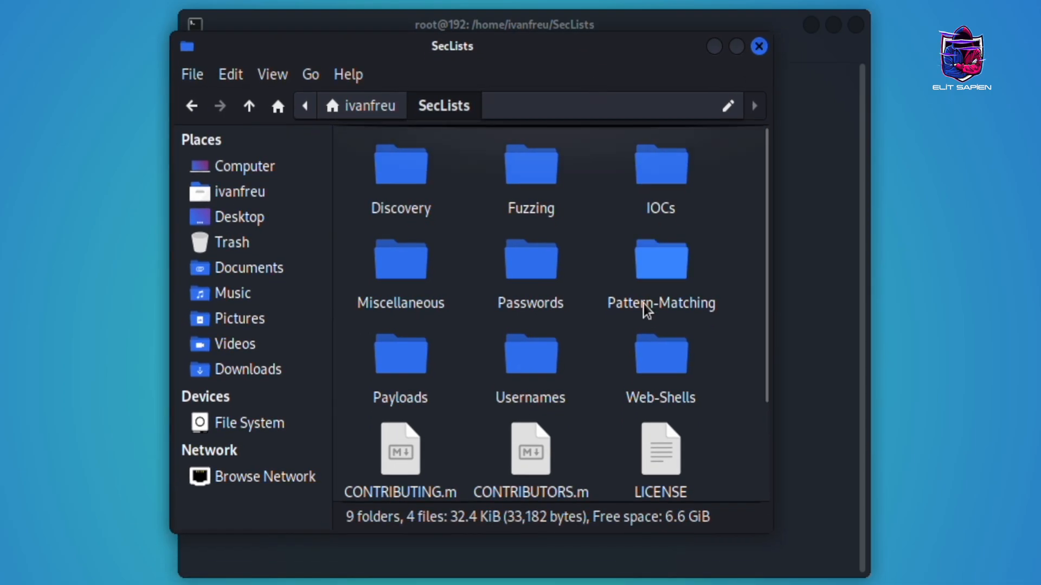
double_click(530, 259)
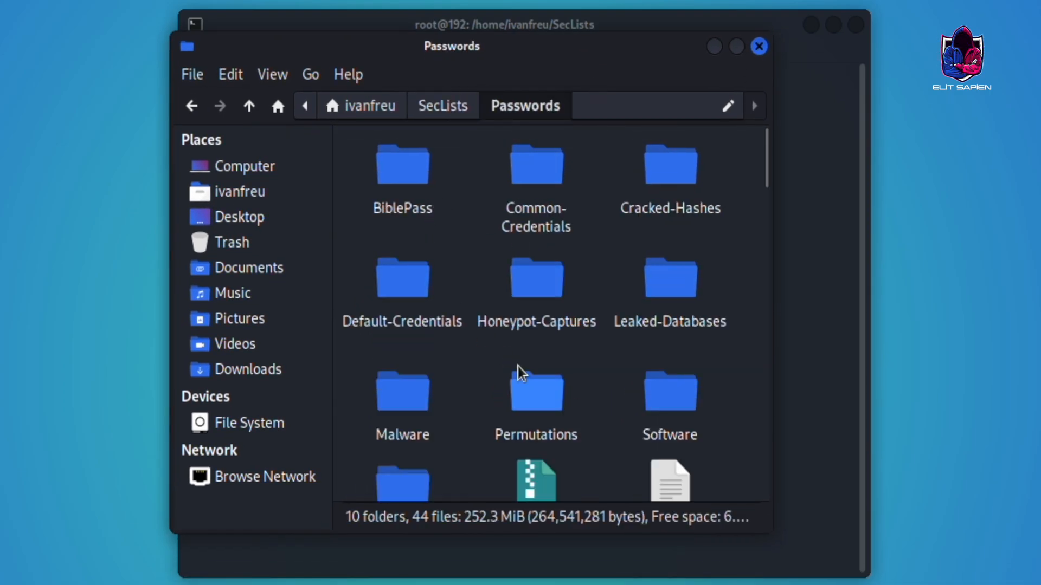
scroll(down, 3)
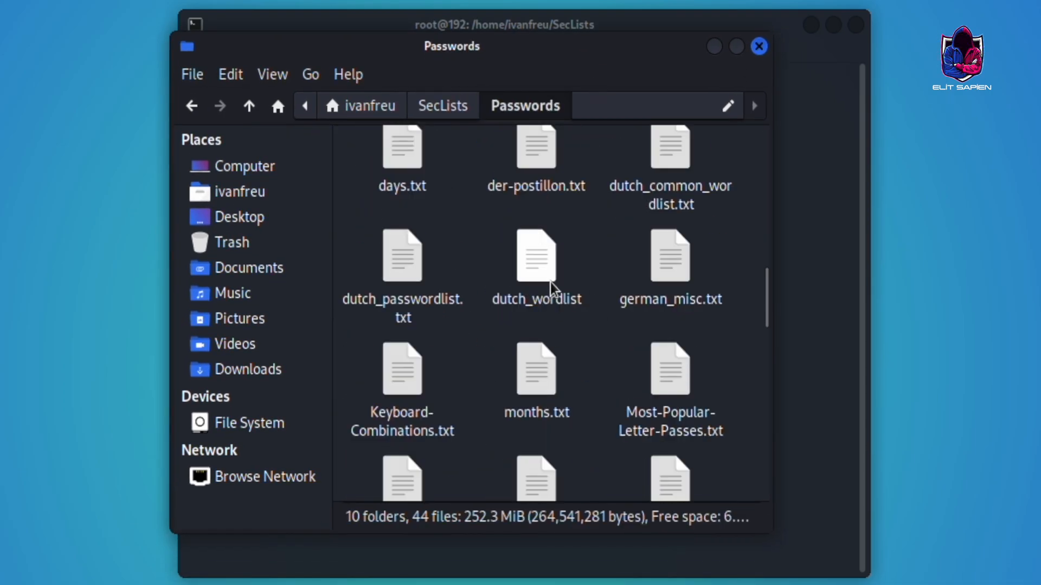
scroll(down, 3)
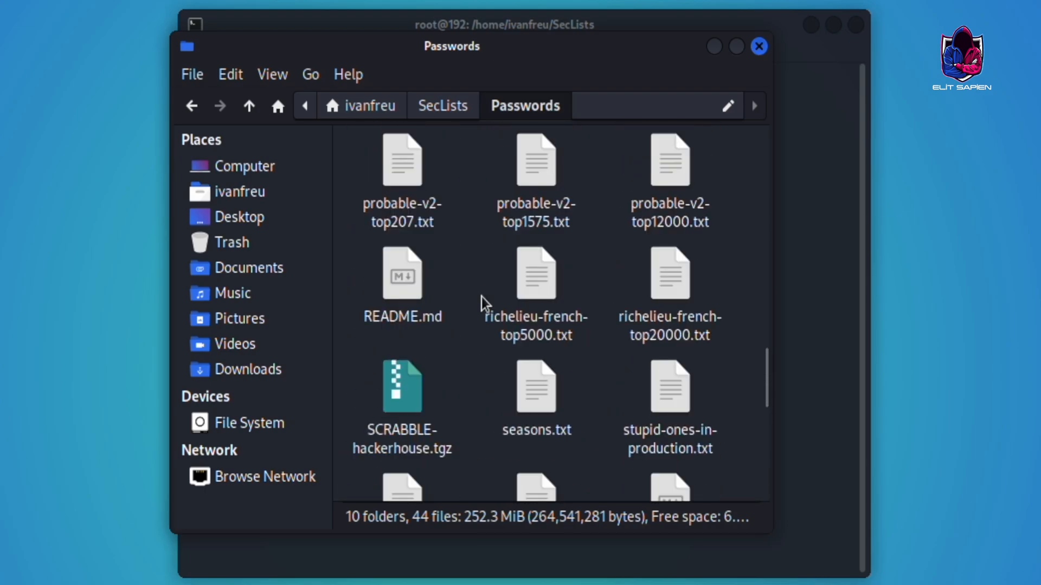
click(443, 106)
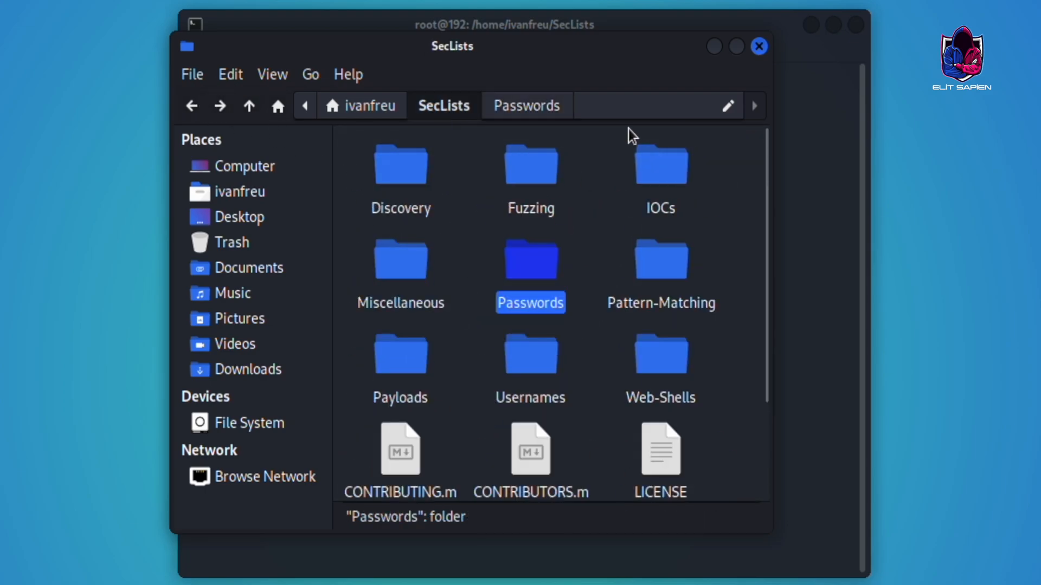
mouse_move(759, 46)
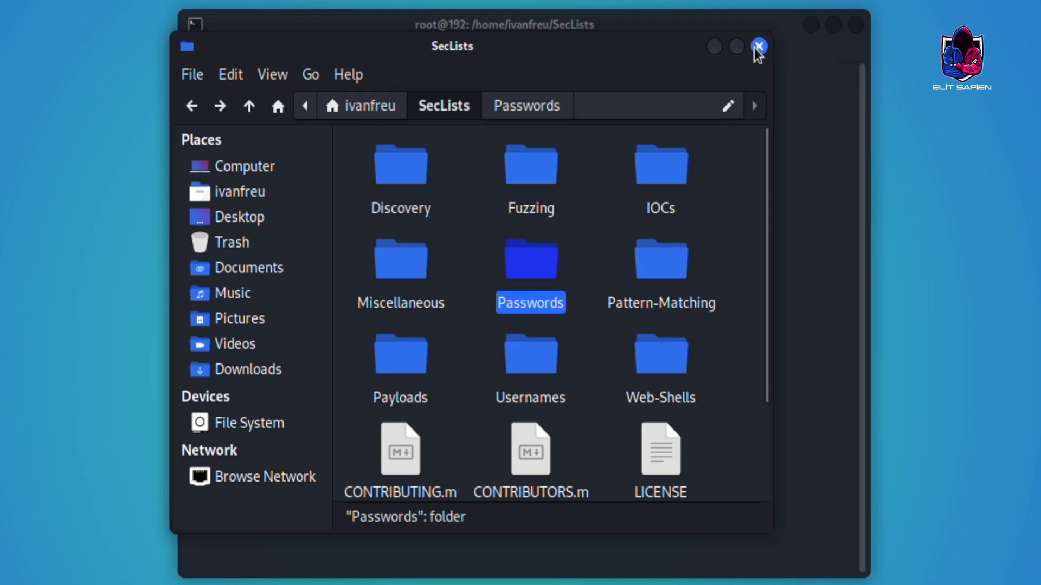
click(759, 47)
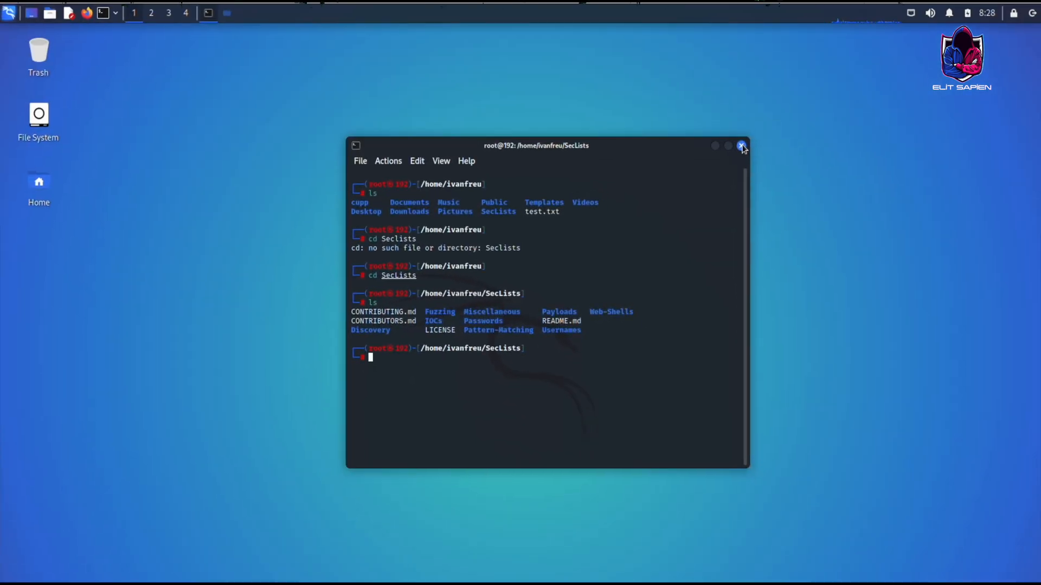
Close the terminal window displaying the SecLists folder listing
click(742, 145)
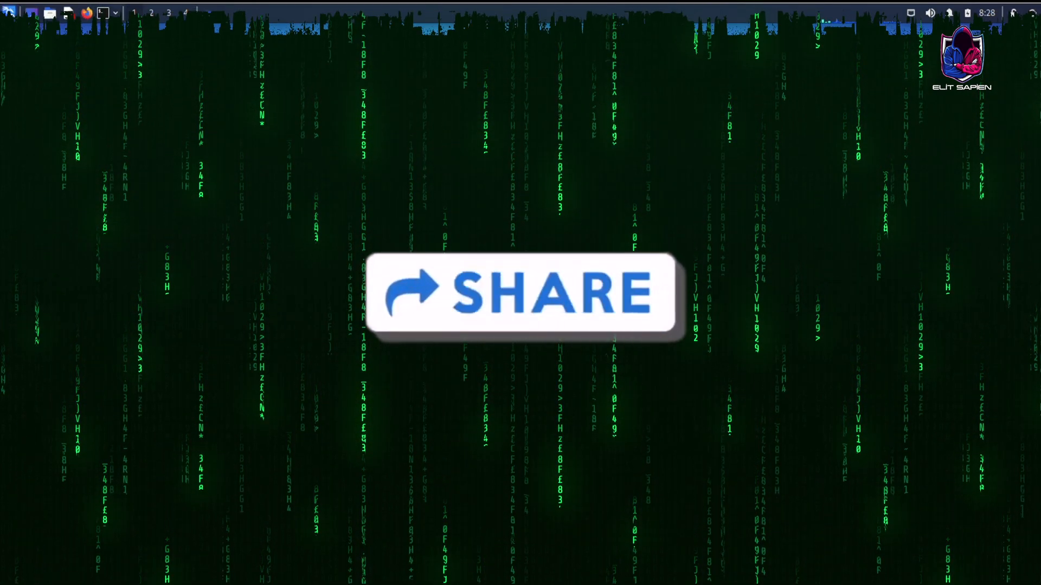